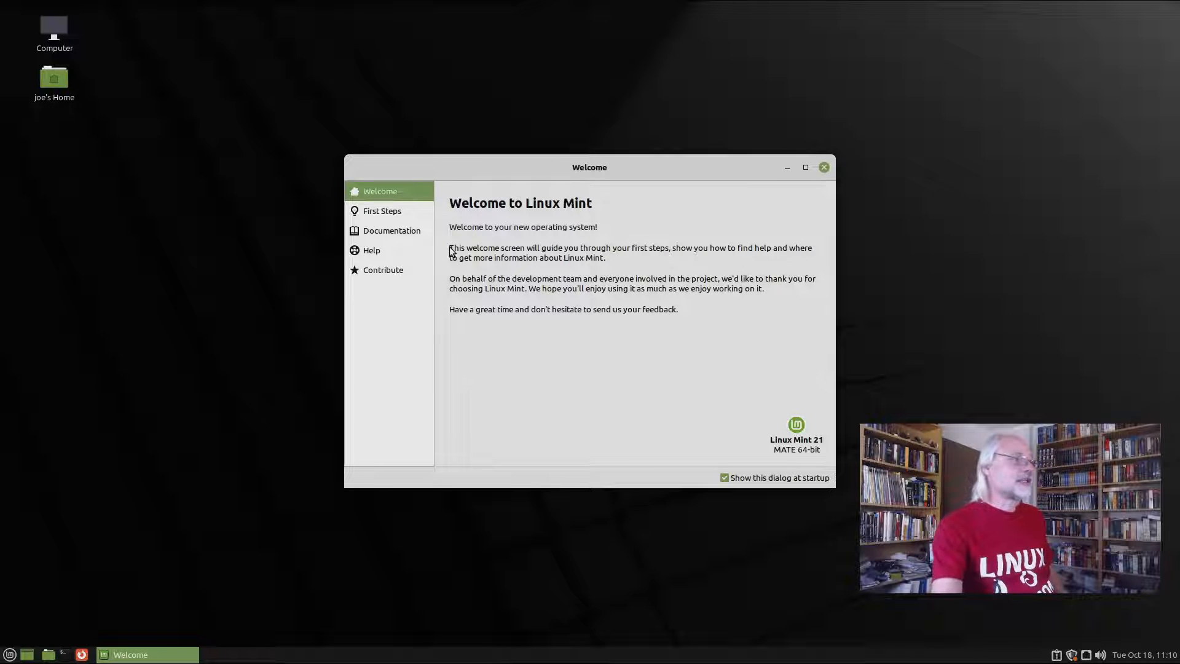
Show the First Steps page listing Desktop Colors, System Snapshots and Driver Manager.
{"action": "left_click", "coordinate": [381, 211]}
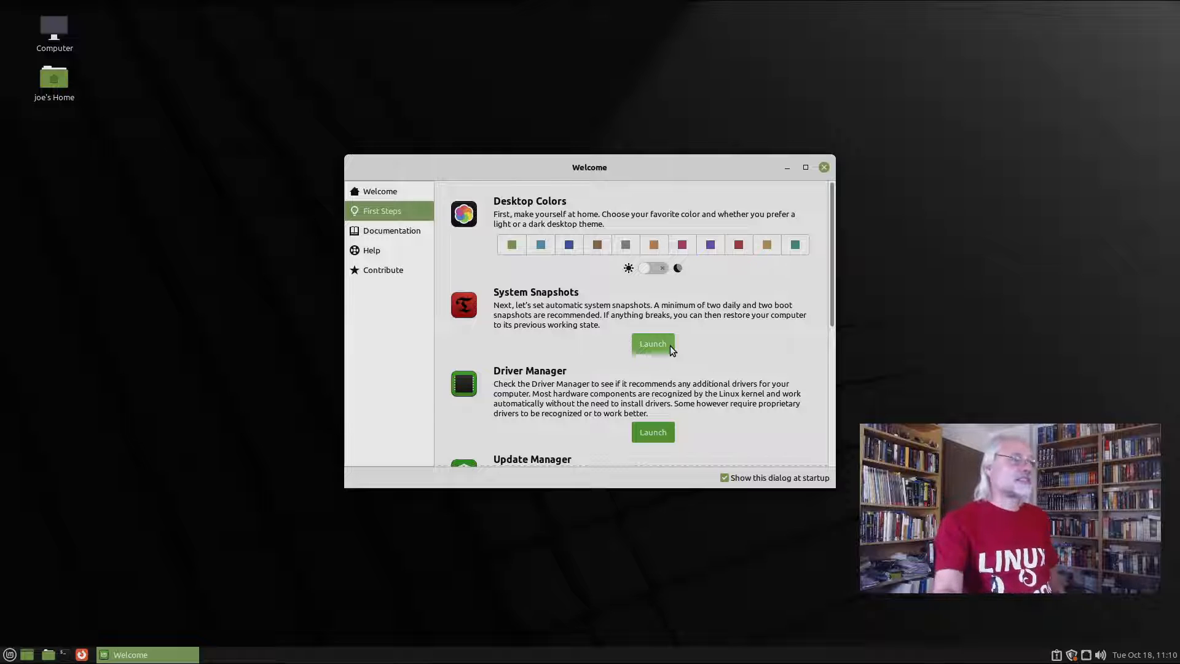
{"action": "mouse_move", "coordinate": [623, 348]}
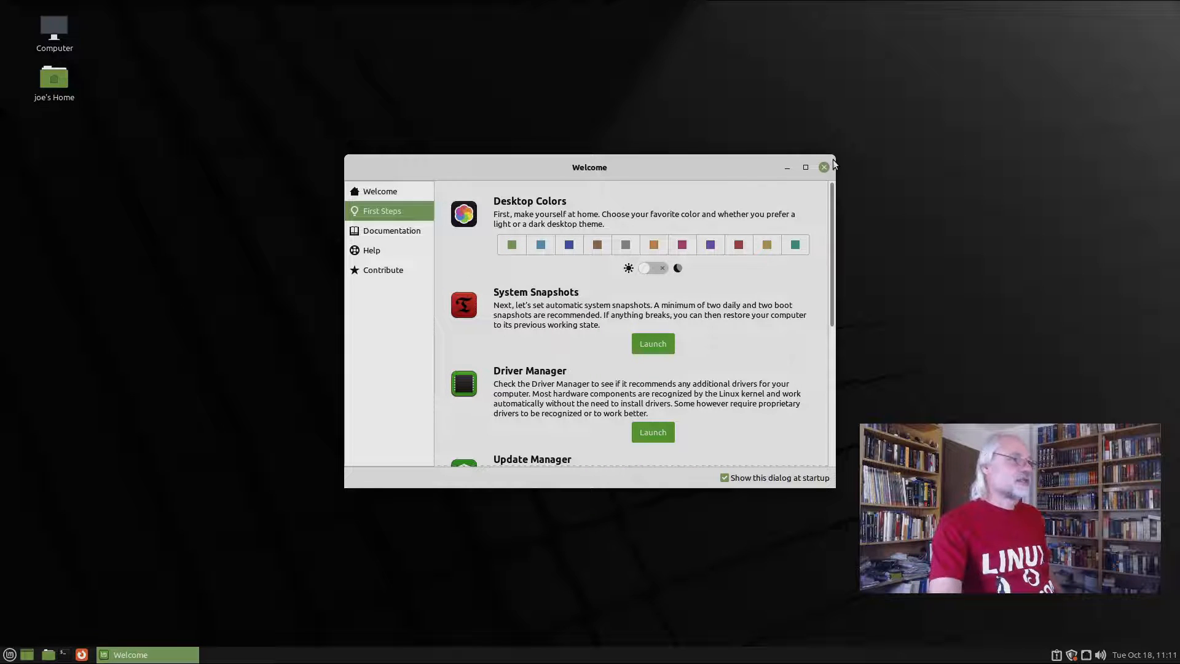
Close Welcome, browse the menu's Administration category and search 'writer' to find LibreOffice Writer.
{"action": "left_click", "coordinate": [822, 167]}
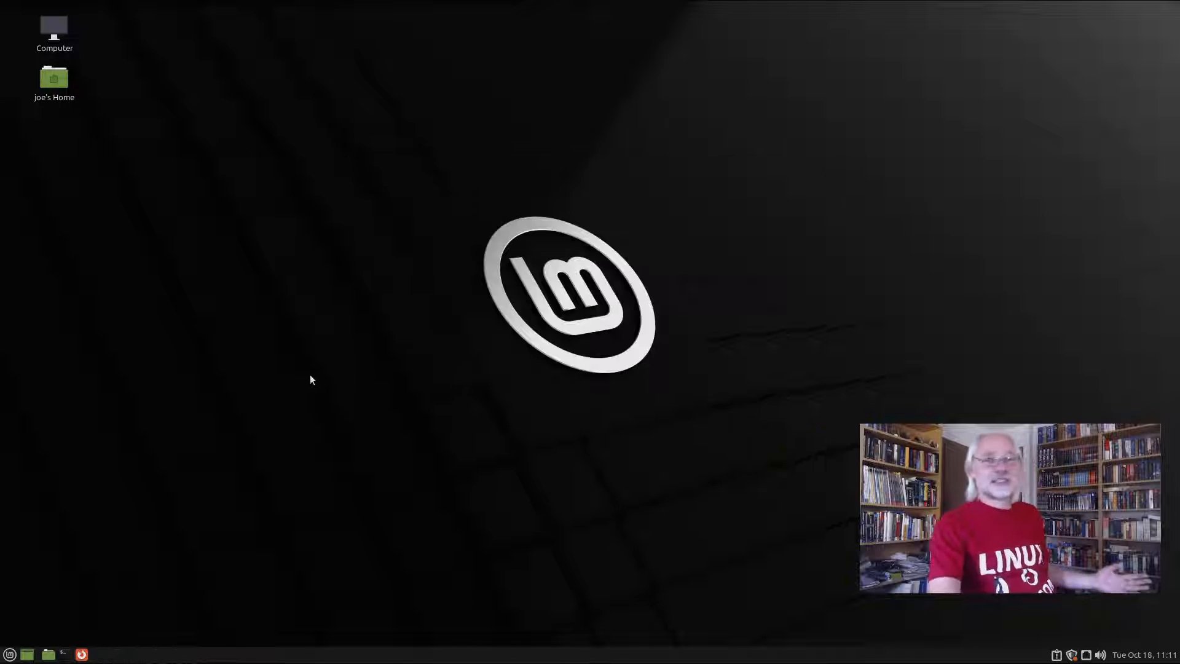
{"action": "left_click", "coordinate": [10, 652]}
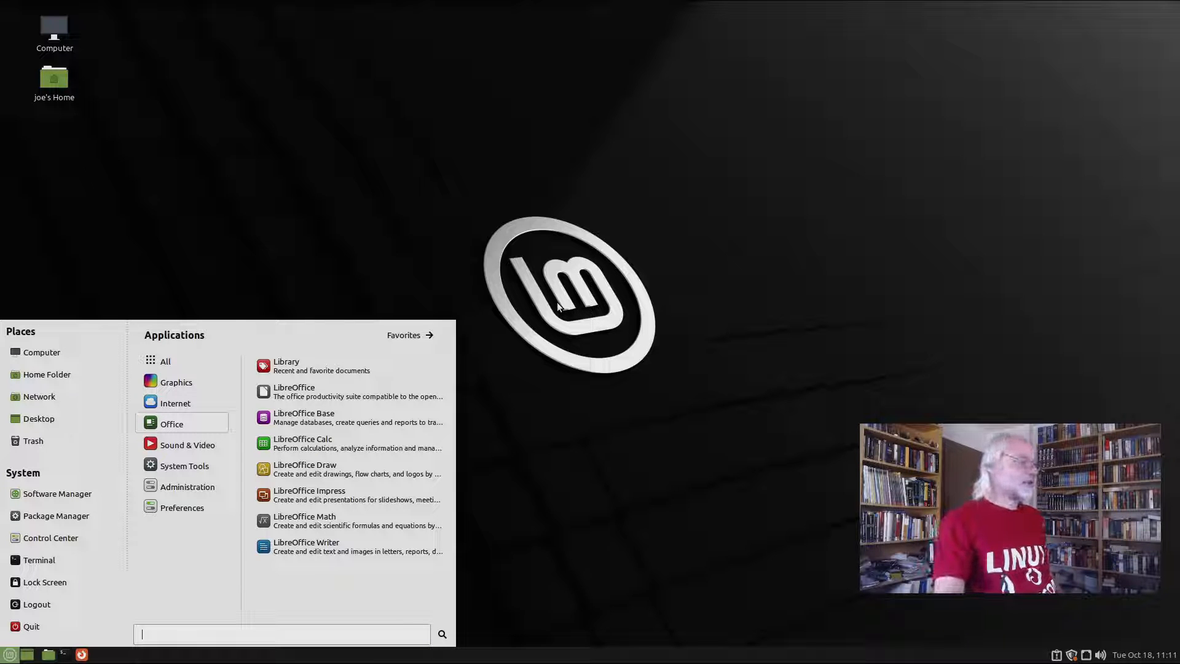
{"action": "mouse_move", "coordinate": [133, 444]}
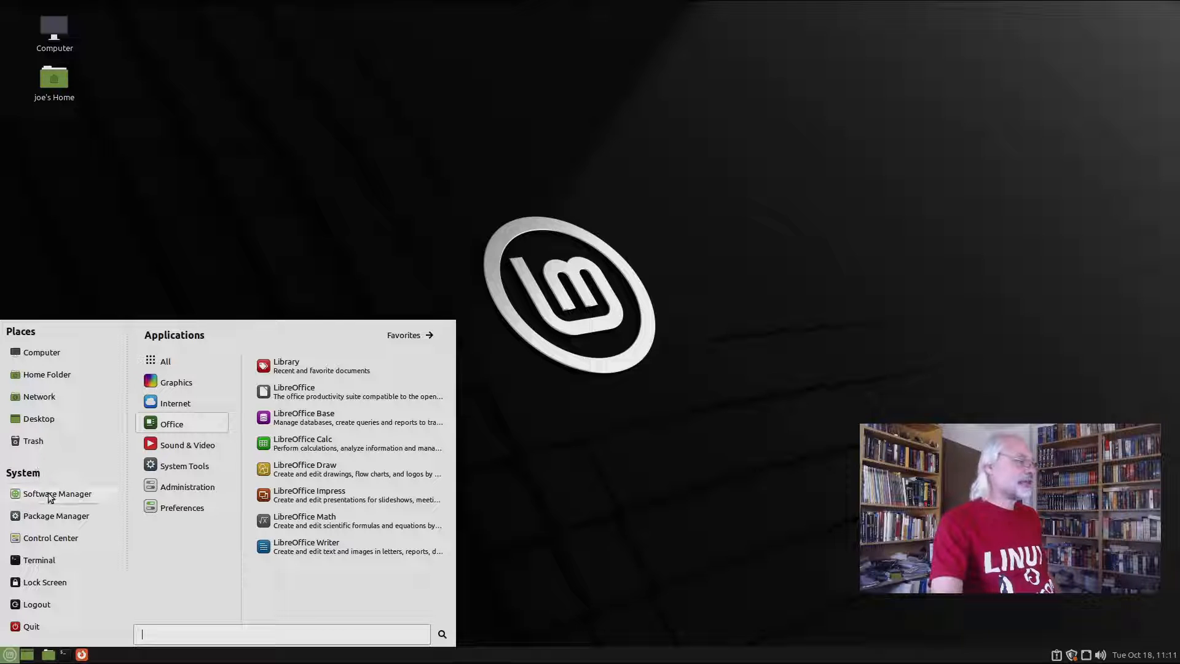
{"action": "mouse_move", "coordinate": [55, 515]}
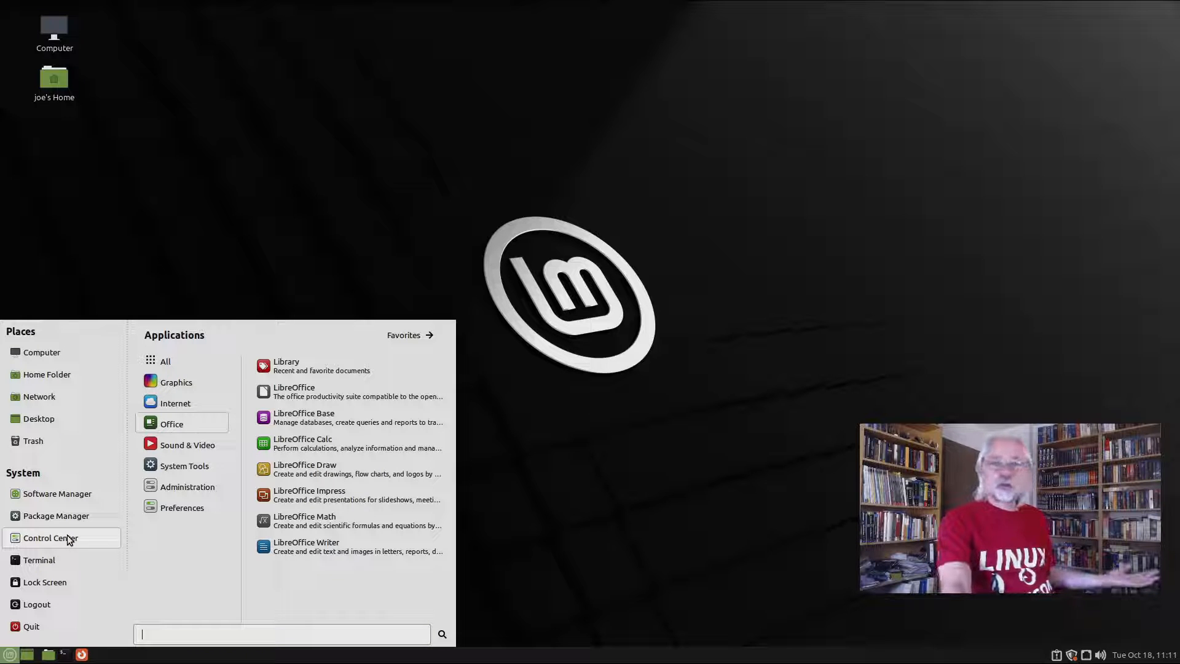
{"action": "mouse_move", "coordinate": [49, 600]}
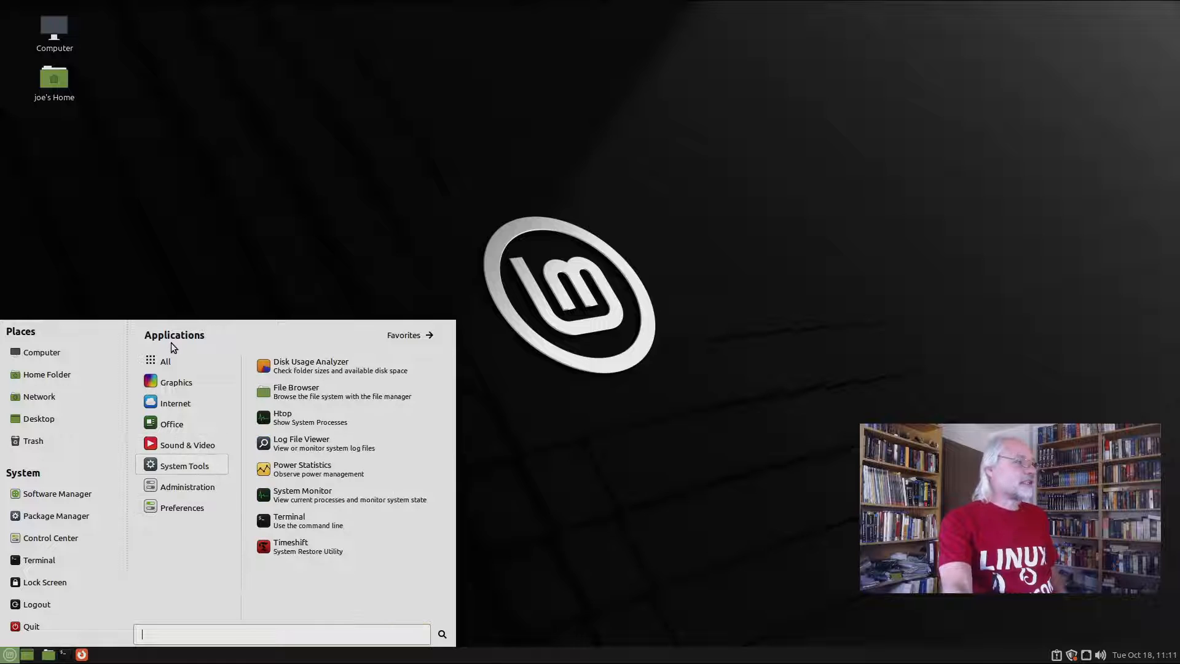
{"action": "left_click", "coordinate": [186, 487]}
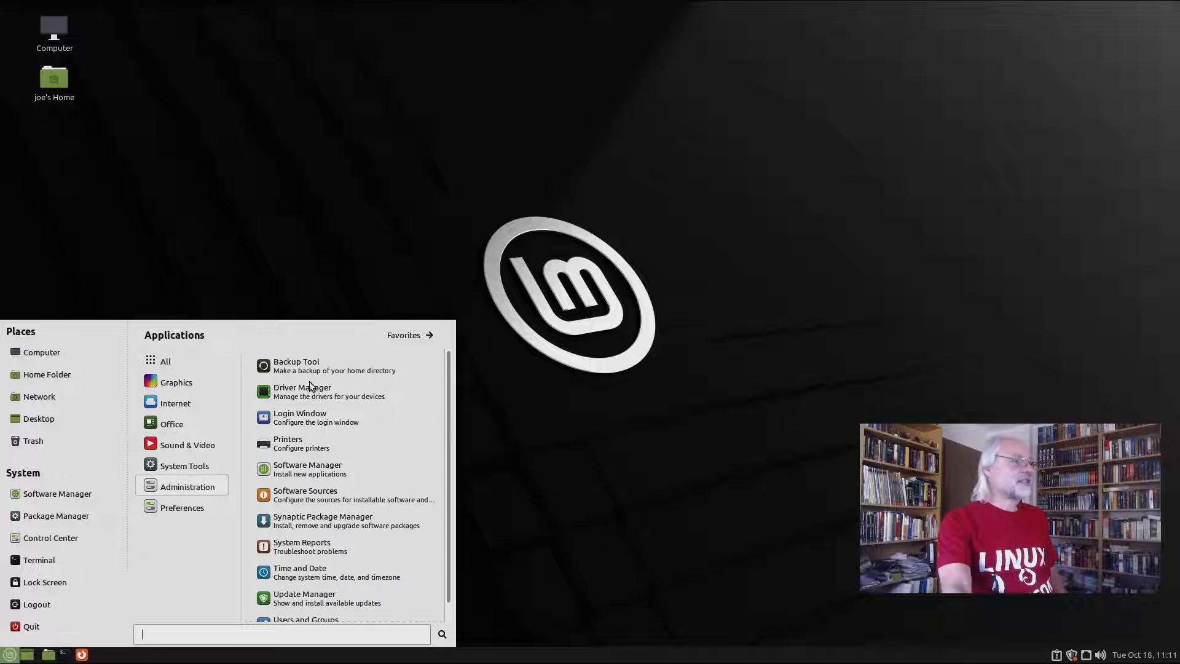
{"action": "mouse_move", "coordinate": [316, 391]}
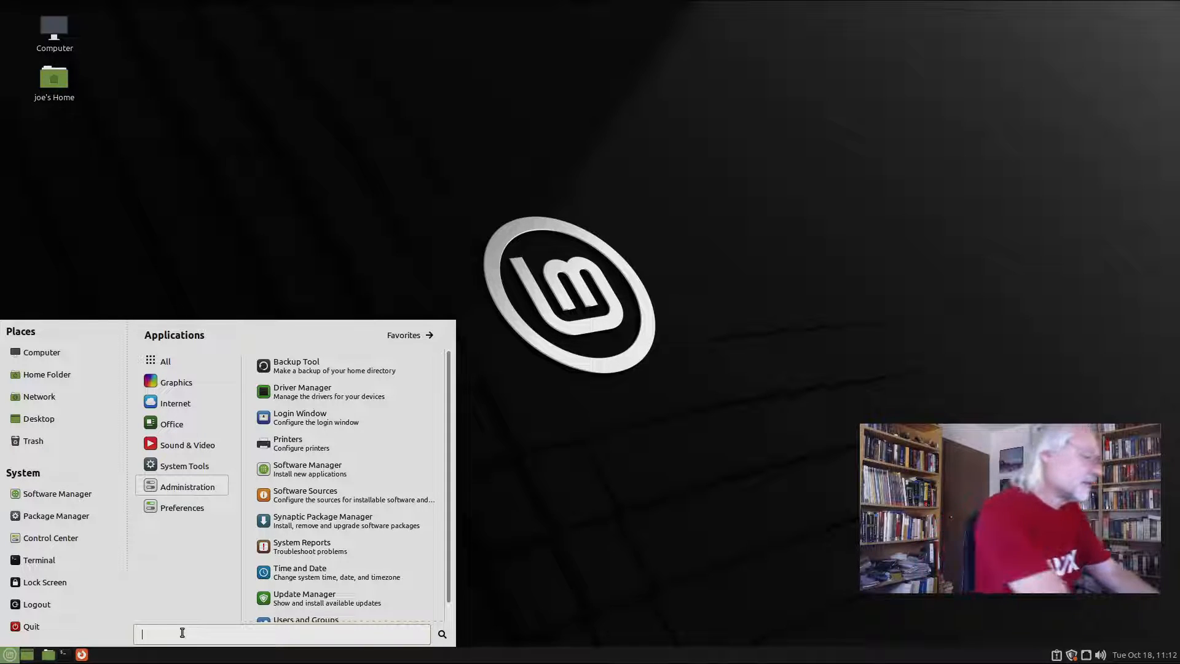
{"action": "type", "text": "writer"}
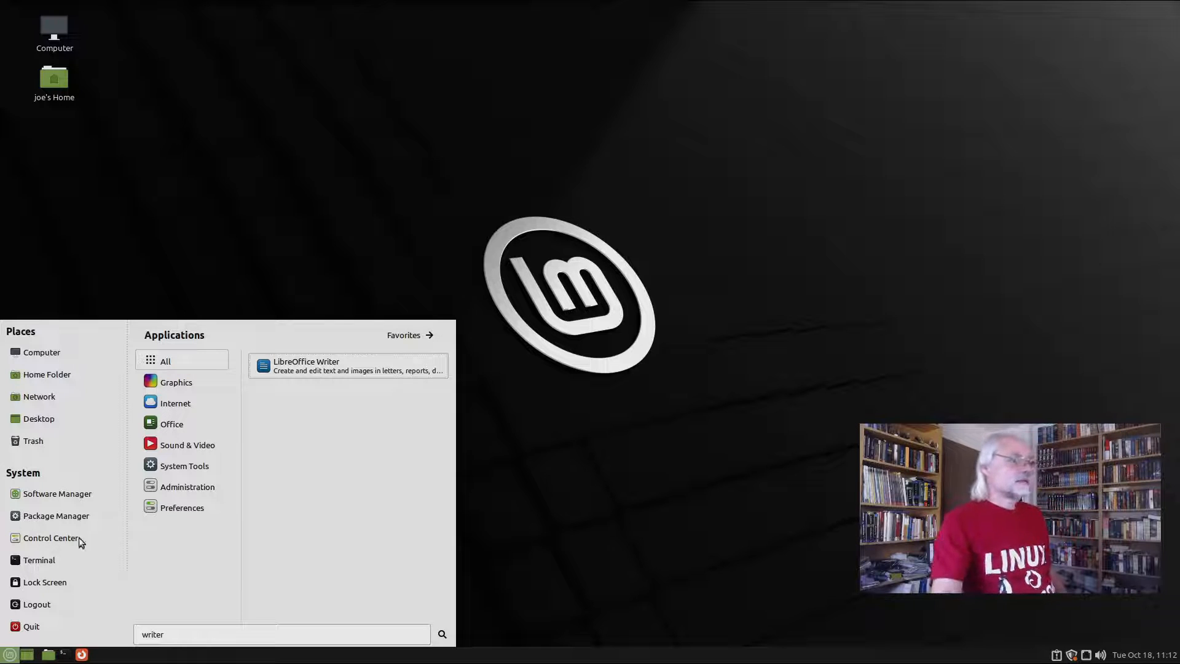
{"action": "mouse_move", "coordinate": [293, 369]}
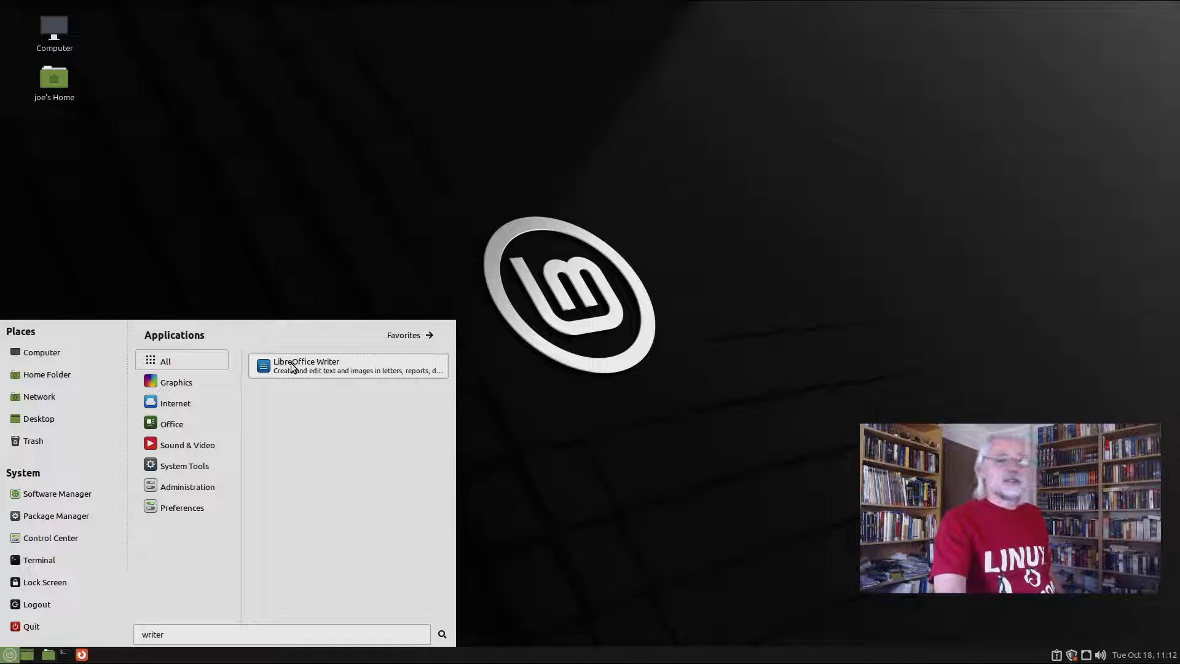
{"action": "mouse_move", "coordinate": [714, 418]}
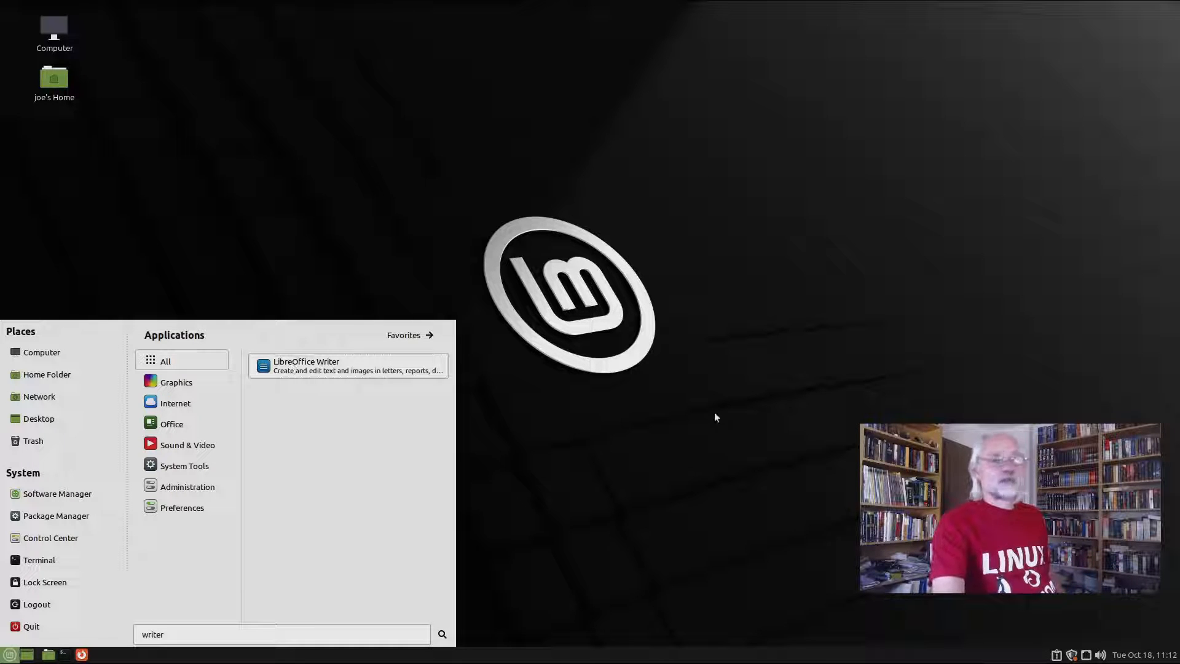
{"action": "mouse_move", "coordinate": [528, 447]}
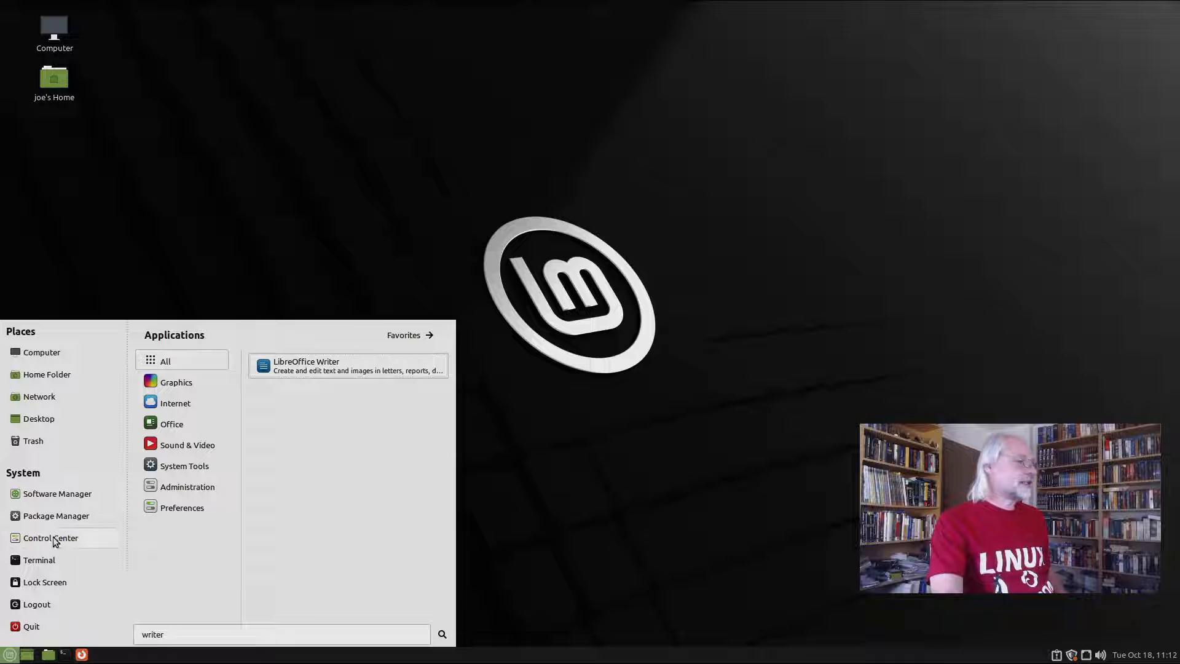
Launch Control Center from the System list and focus its Filter box.
{"action": "left_click", "coordinate": [50, 537]}
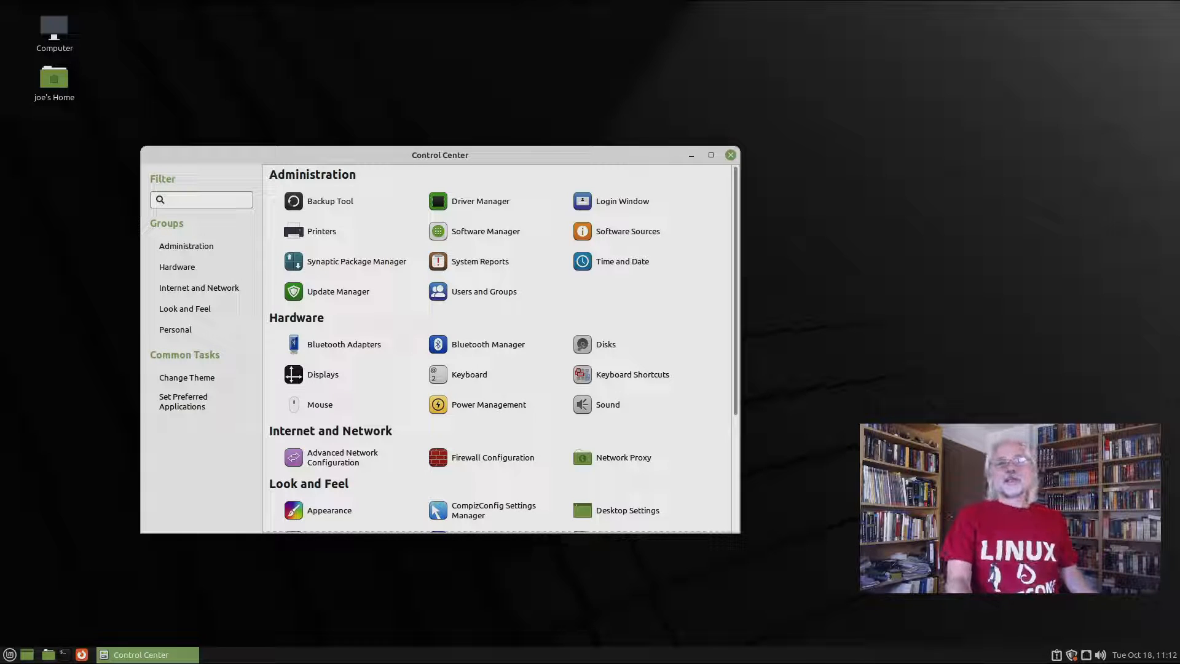
{"action": "left_click", "coordinate": [201, 199]}
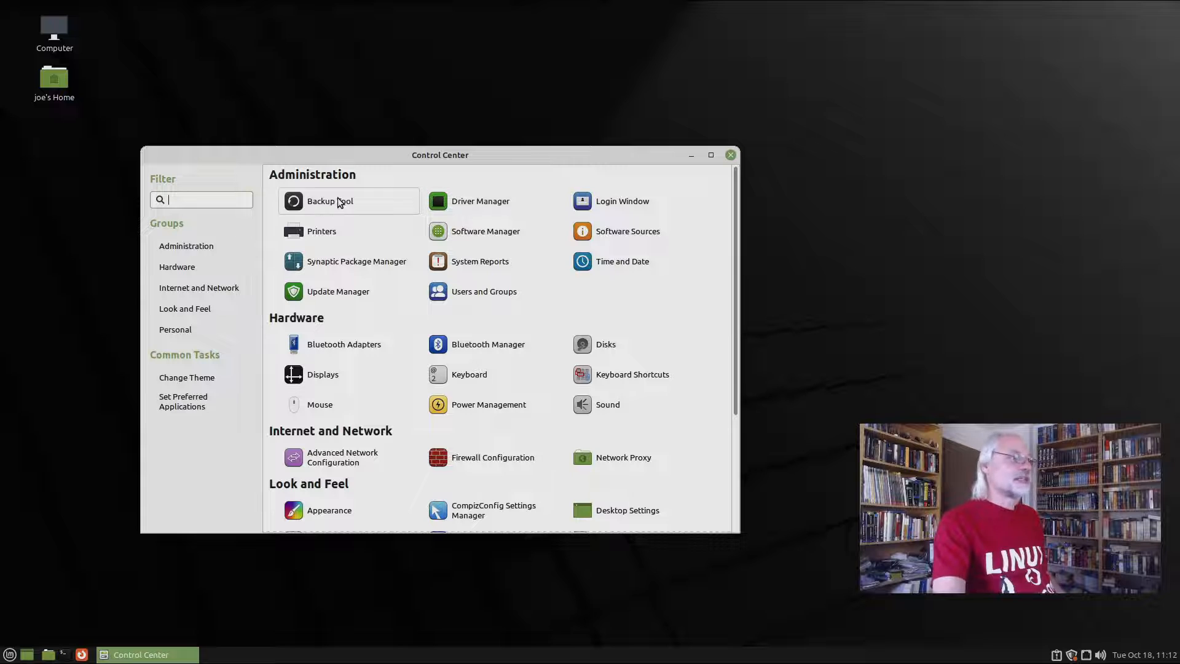
{"action": "mouse_move", "coordinate": [632, 373]}
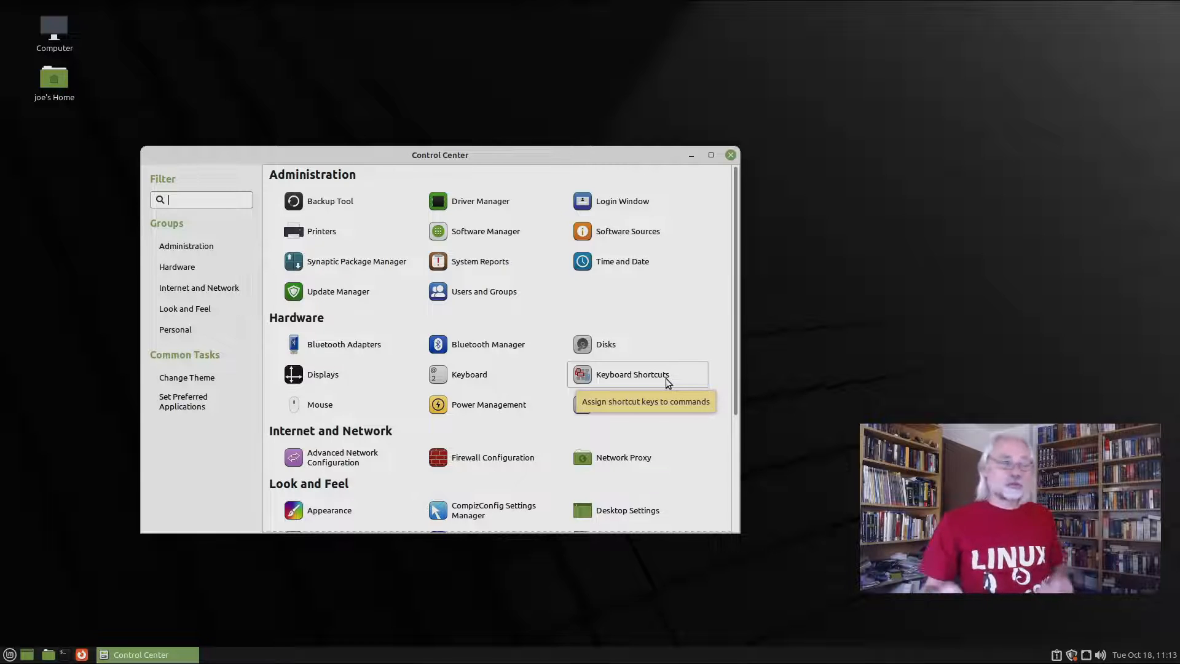
{"action": "mouse_move", "coordinate": [481, 200]}
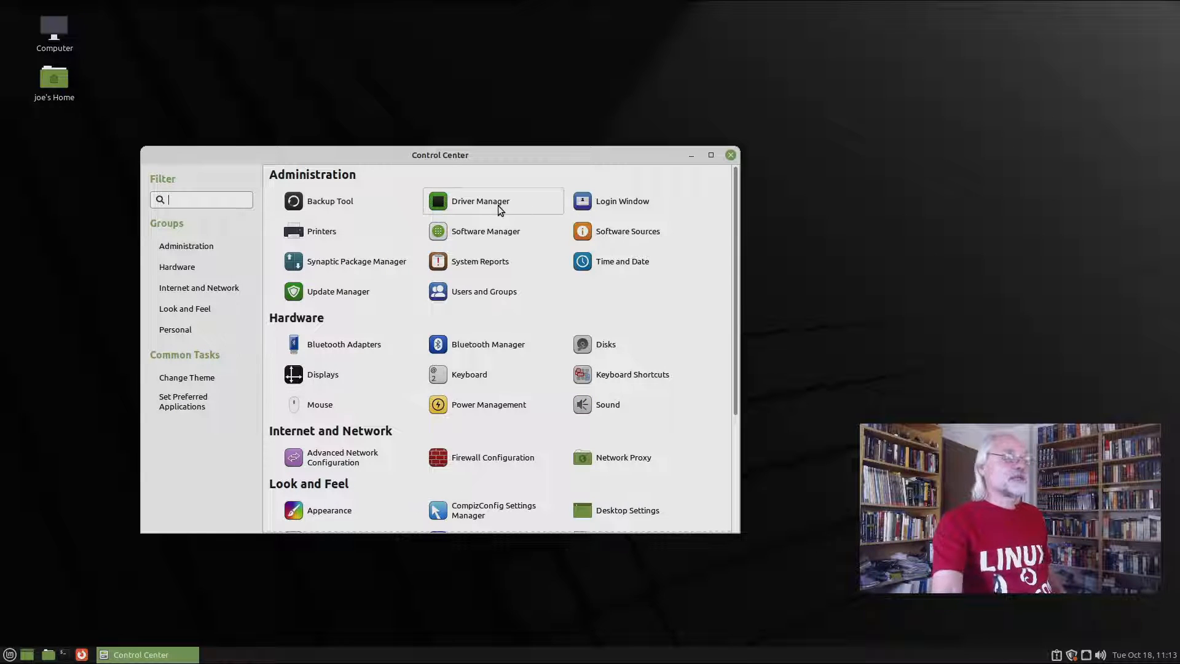
{"action": "mouse_move", "coordinate": [480, 200]}
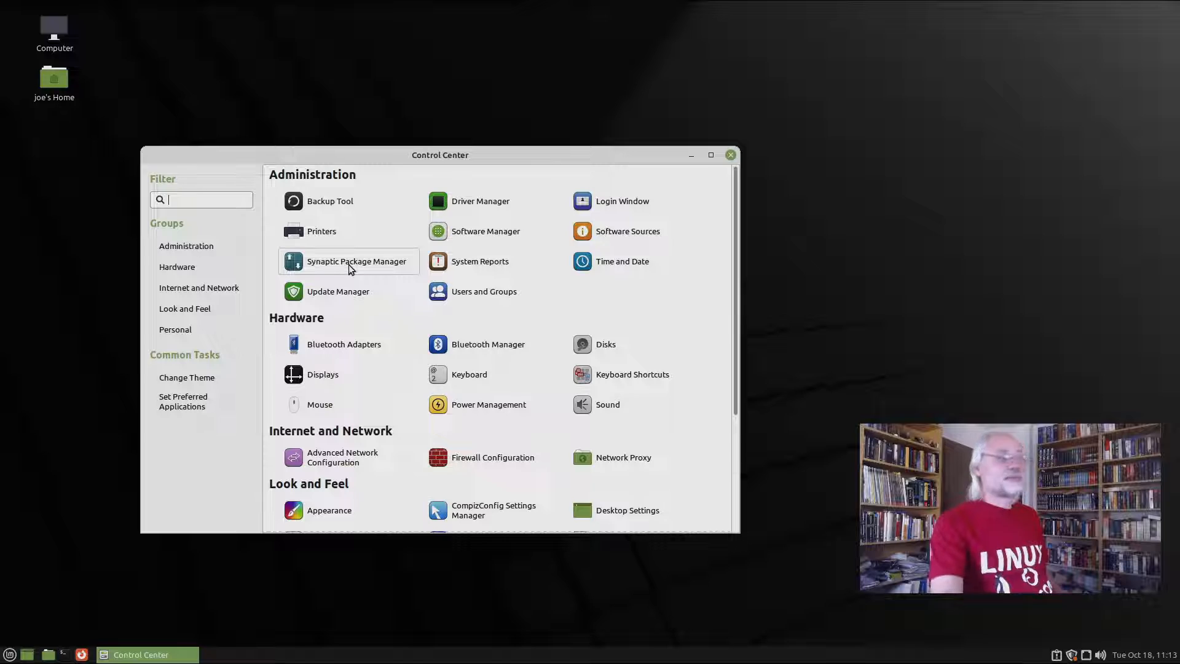
{"action": "mouse_move", "coordinate": [351, 261]}
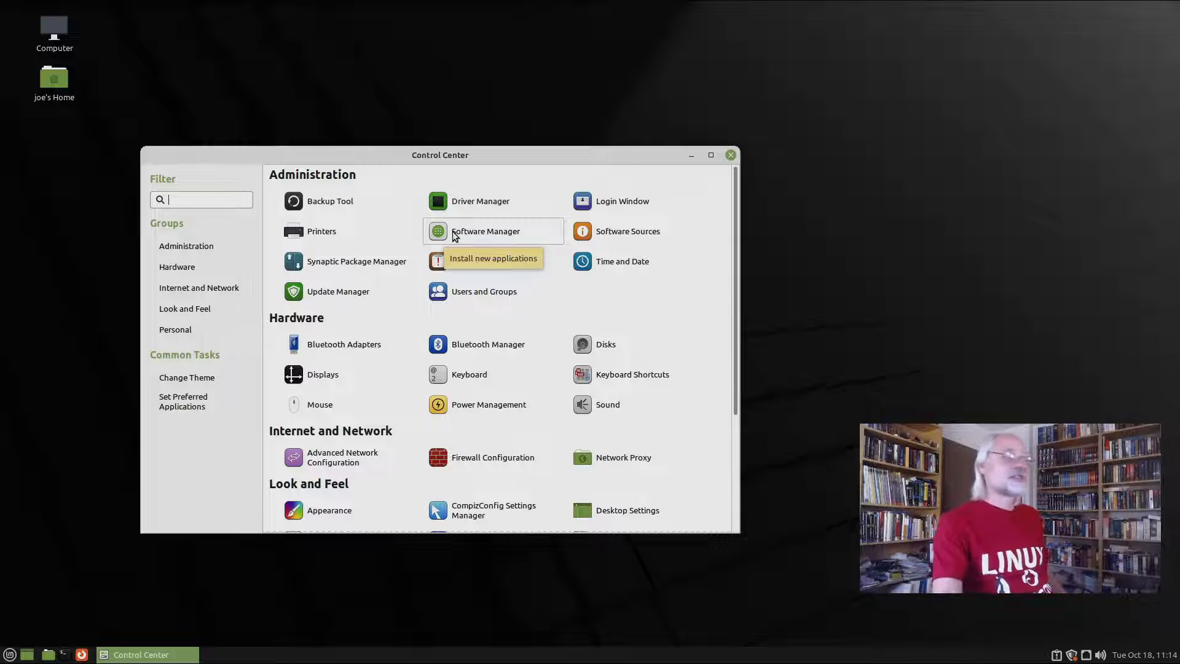
{"action": "mouse_move", "coordinate": [358, 261]}
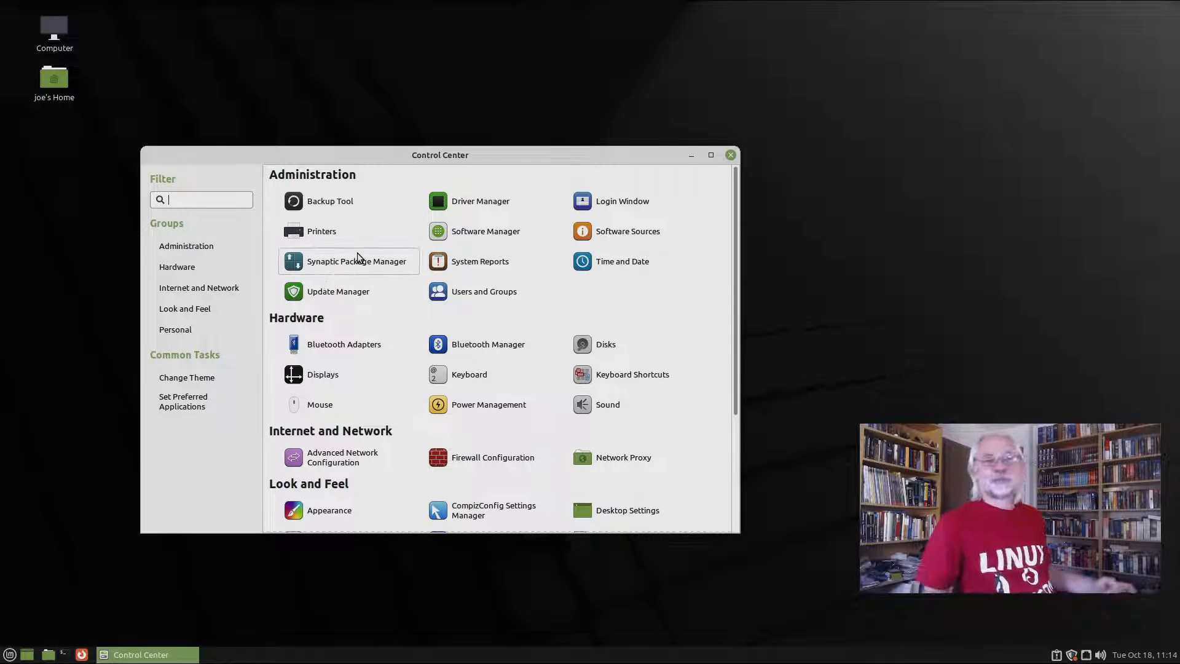
{"action": "mouse_move", "coordinate": [358, 260]}
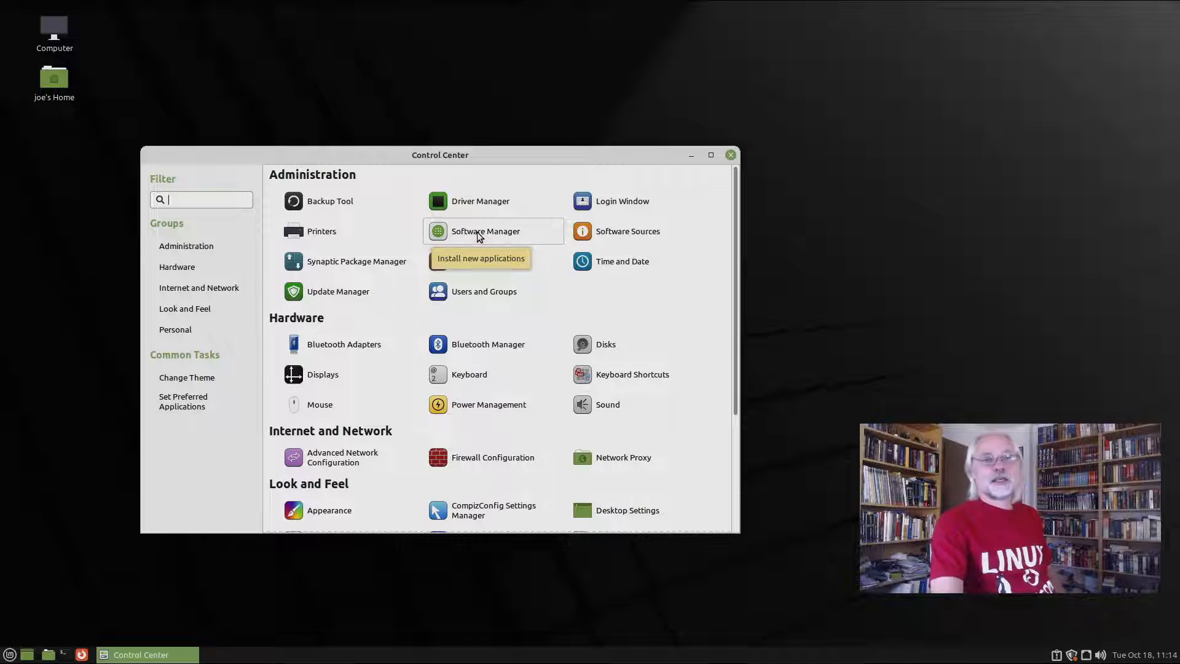
{"action": "mouse_move", "coordinate": [525, 269]}
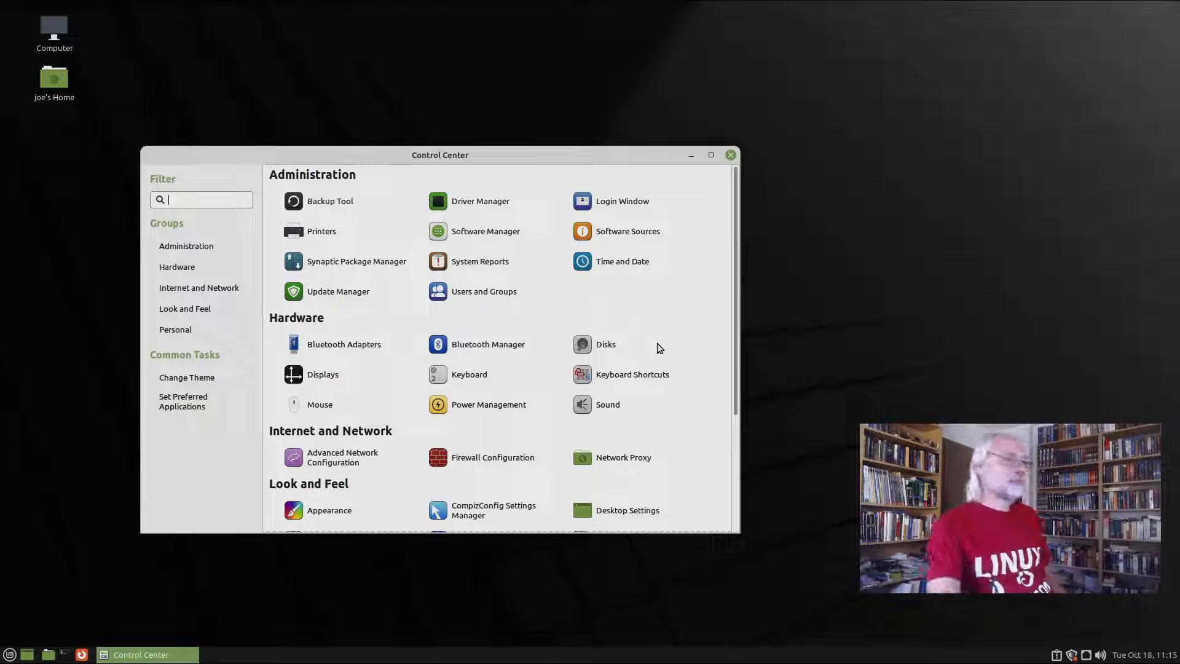
{"action": "mouse_move", "coordinate": [514, 330]}
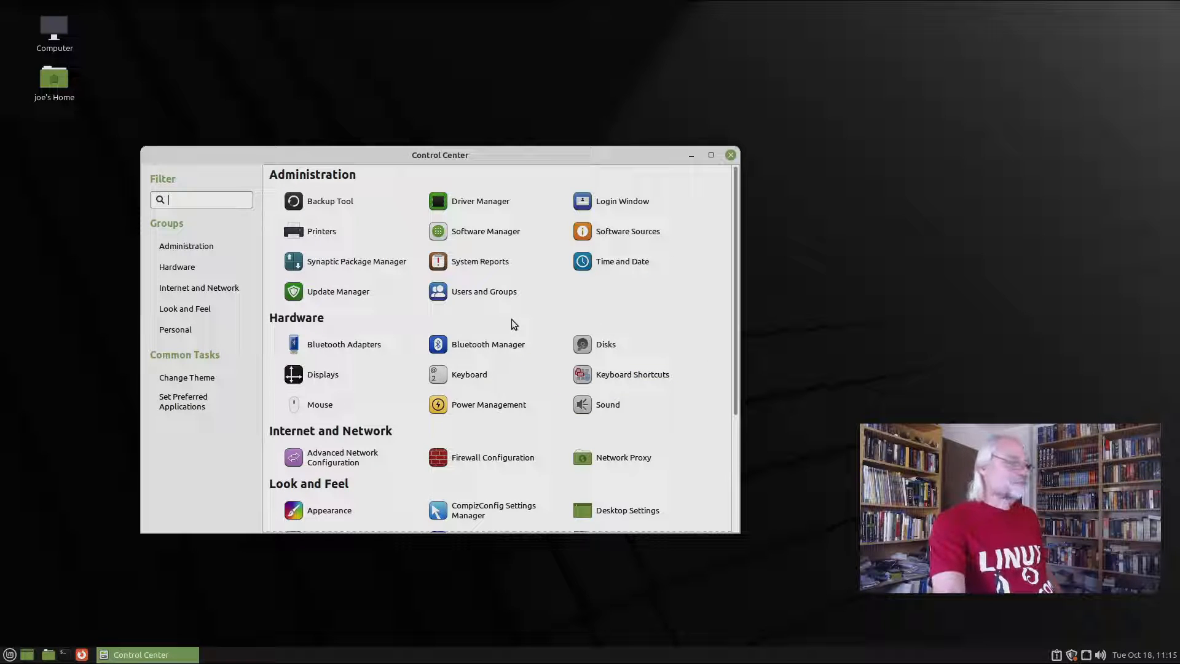
{"action": "scroll", "scroll_direction": "down", "scroll_amount": 3}
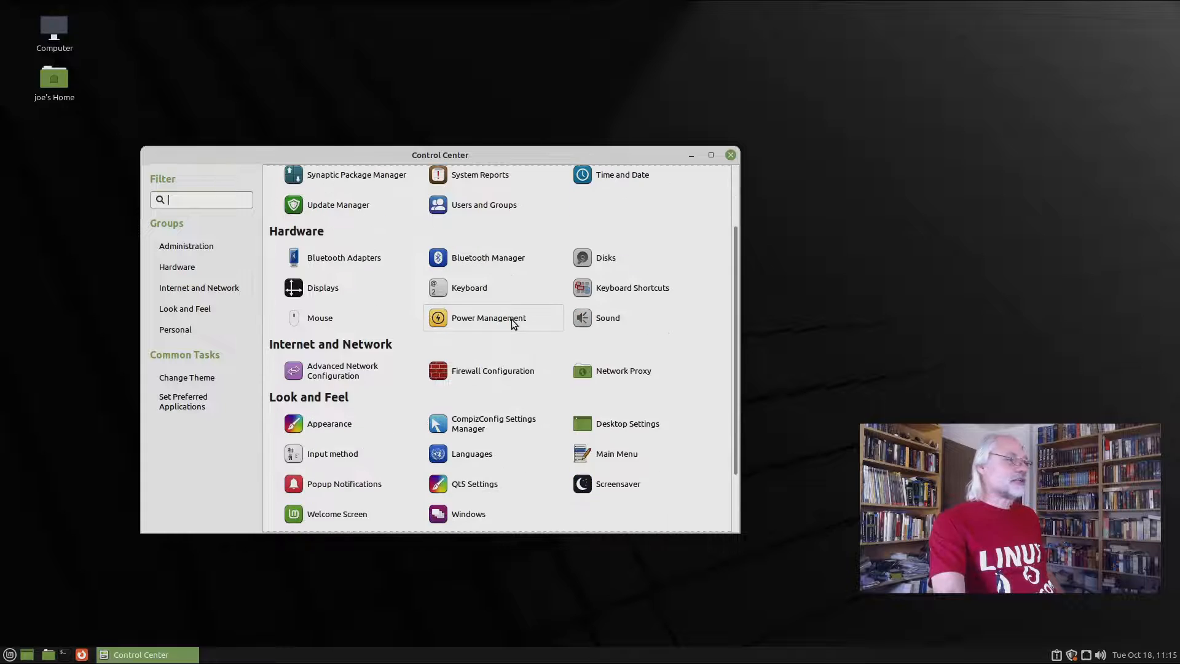
{"action": "scroll", "scroll_direction": "down", "scroll_amount": 3}
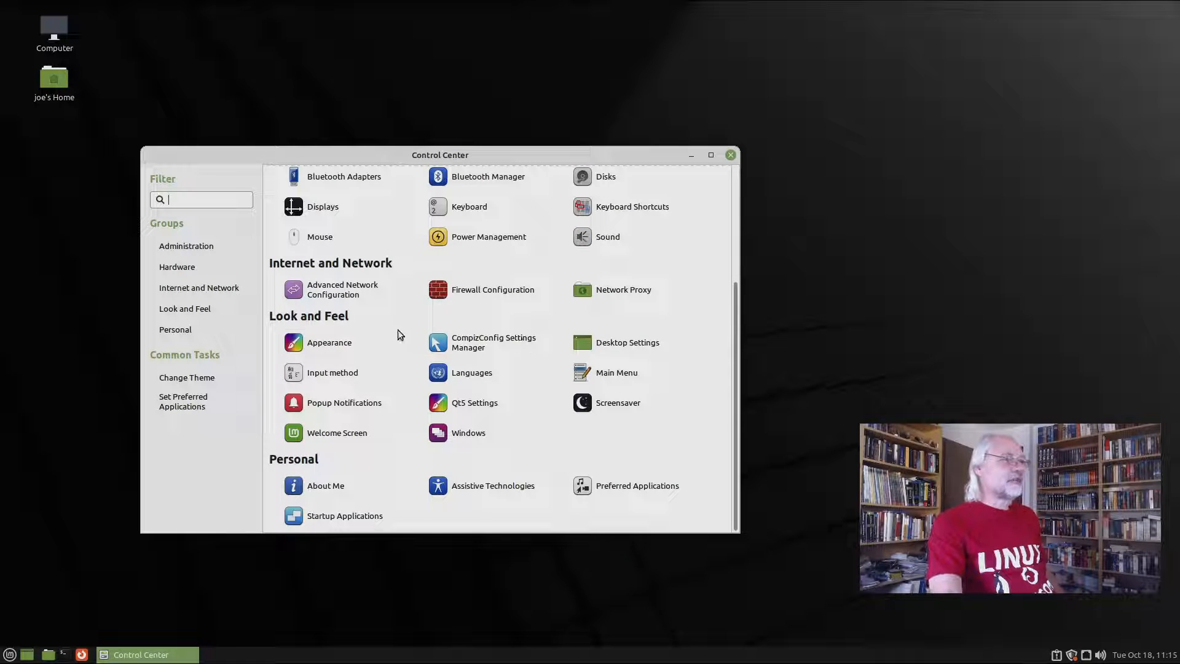
{"action": "left_click", "coordinate": [328, 343]}
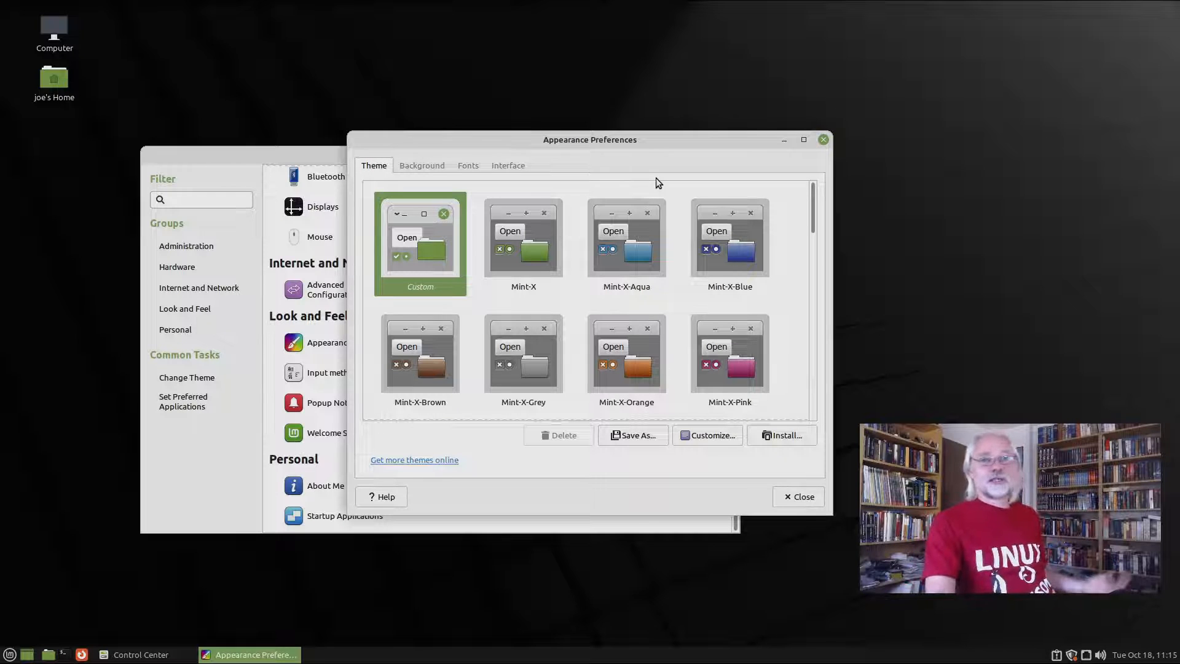
{"action": "mouse_move", "coordinate": [619, 198]}
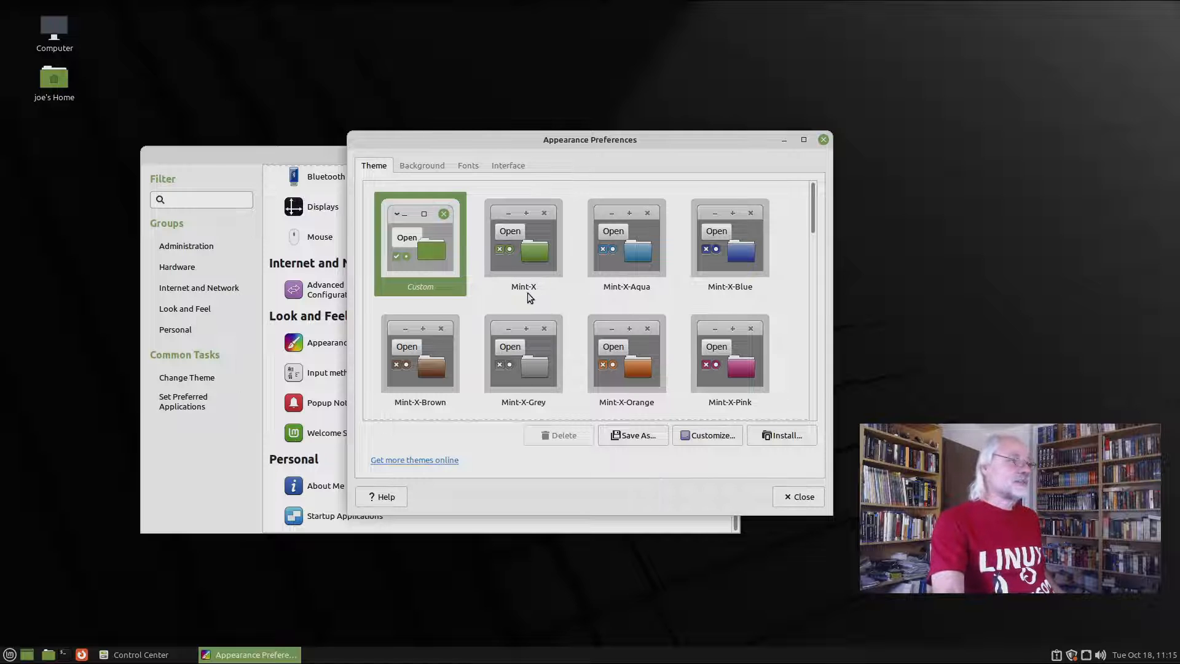
{"action": "mouse_move", "coordinate": [770, 263]}
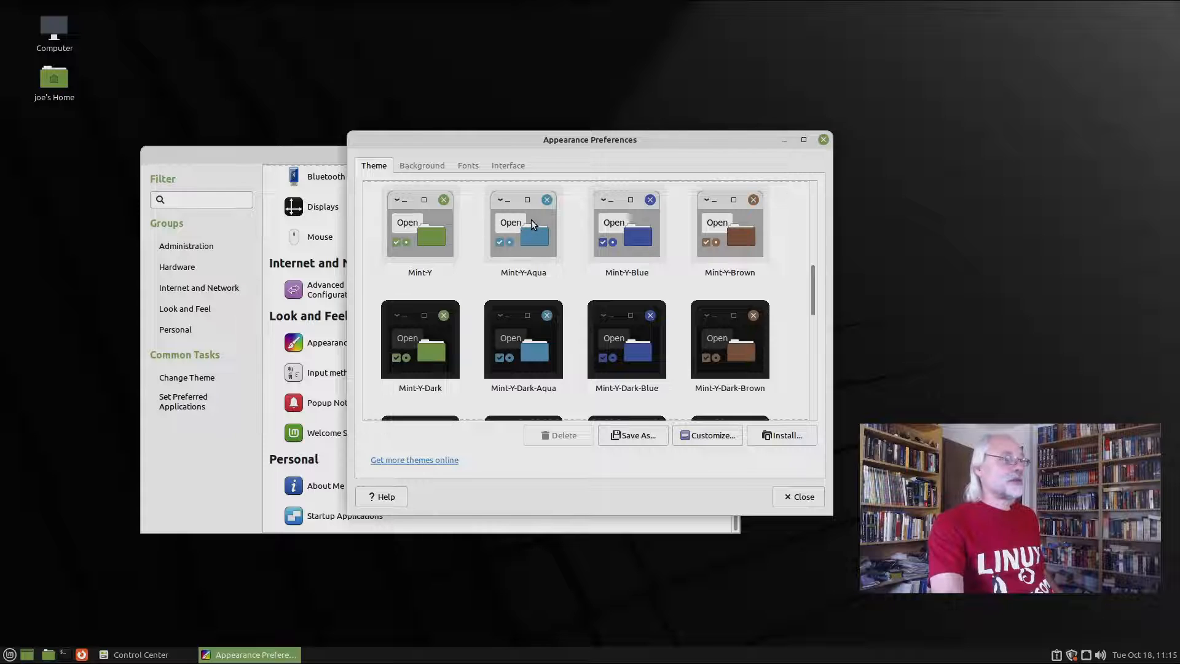
{"action": "scroll", "scroll_direction": "down", "scroll_amount": 3}
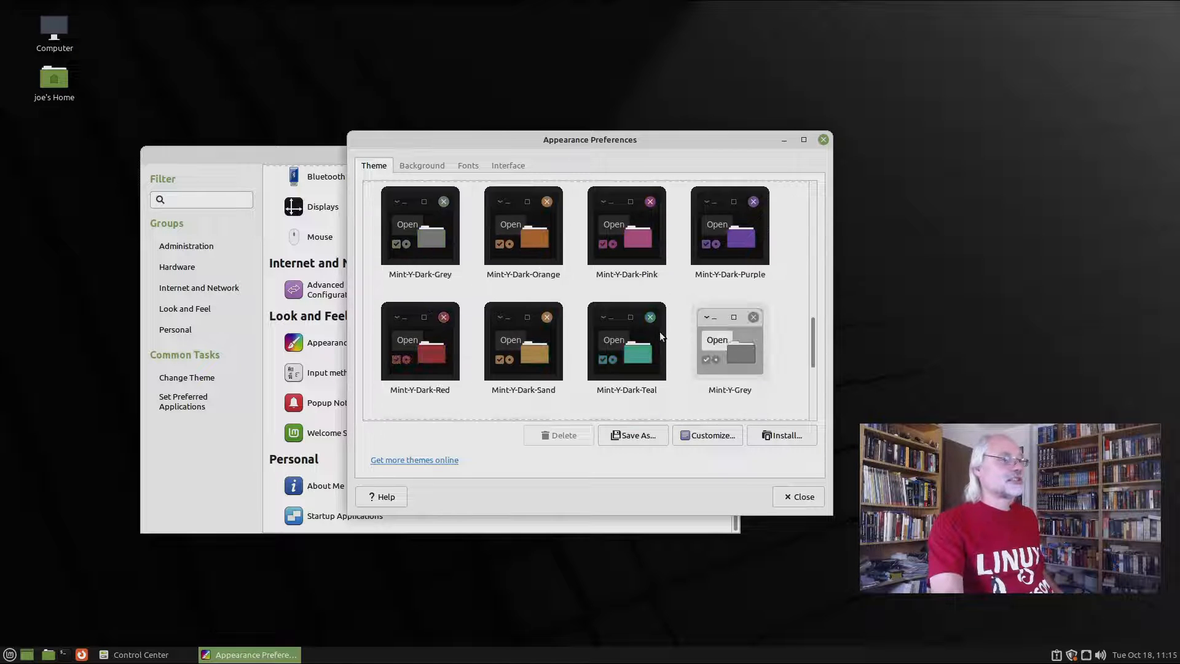
{"action": "scroll", "scroll_direction": "down", "scroll_amount": 3}
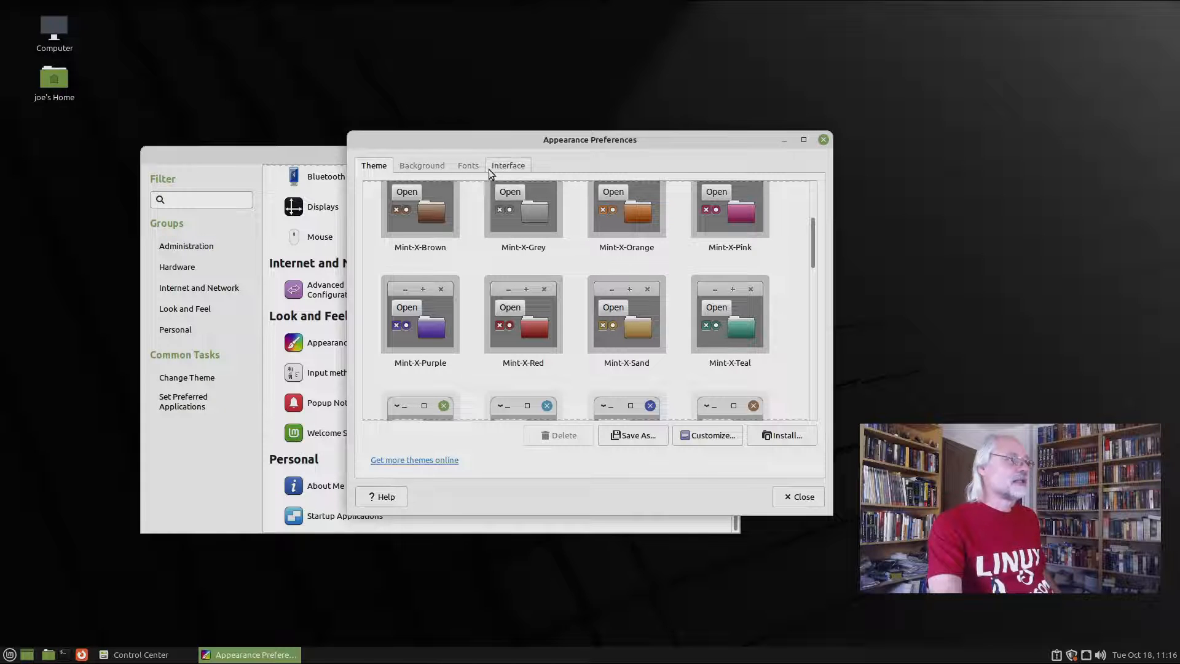
Raise the window title font Ubuntu Medium from size 10 to 12 under Fonts.
{"action": "left_click", "coordinate": [467, 164]}
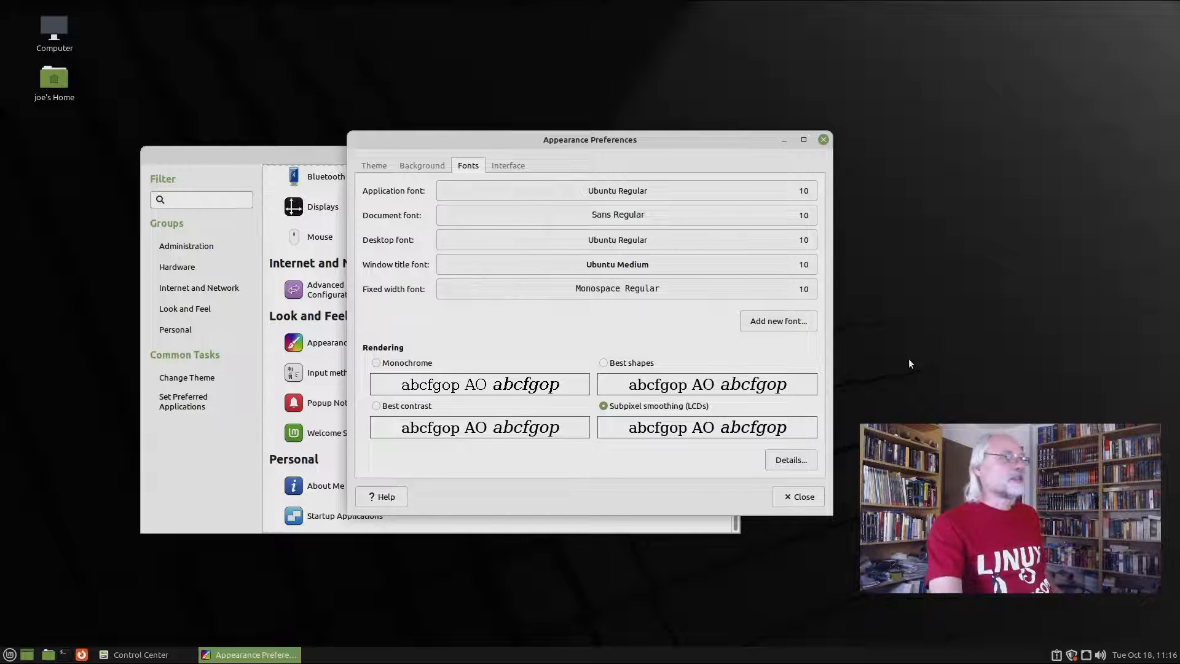
{"action": "mouse_move", "coordinate": [413, 284]}
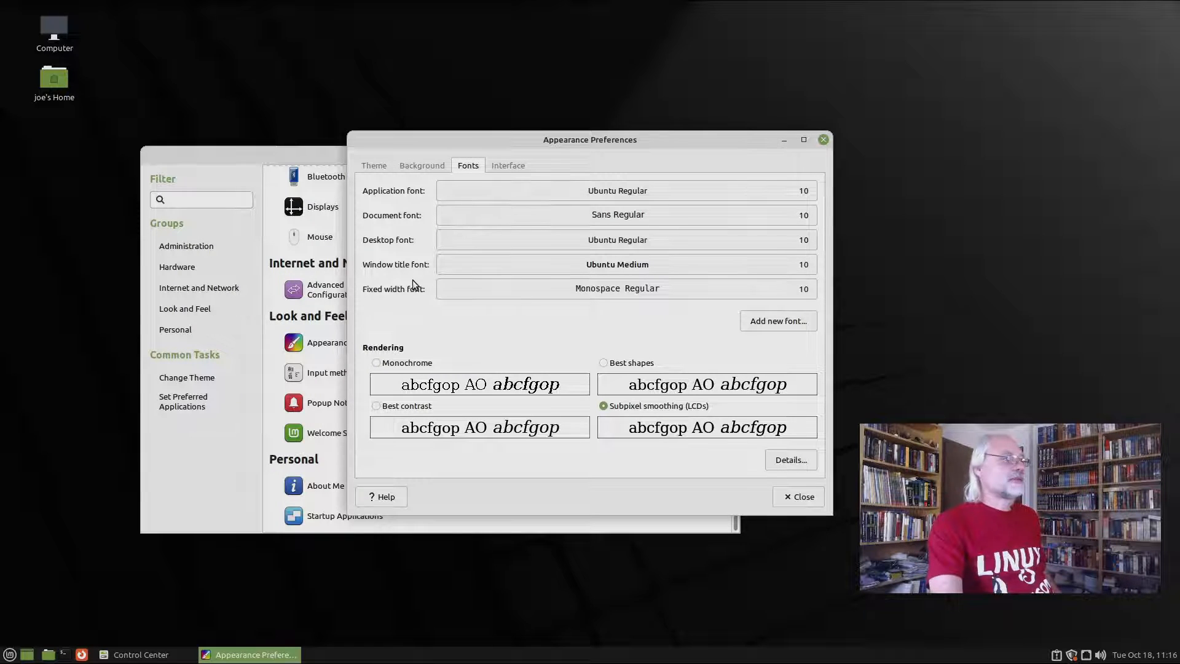
{"action": "mouse_move", "coordinate": [397, 270]}
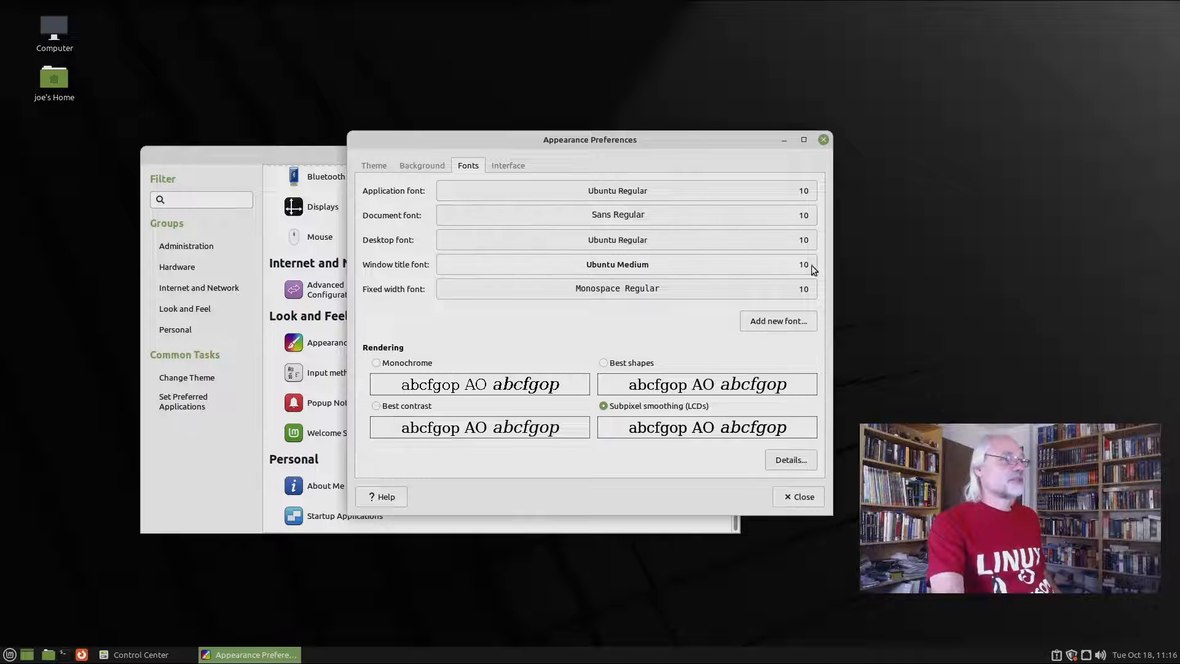
{"action": "left_click", "coordinate": [615, 264]}
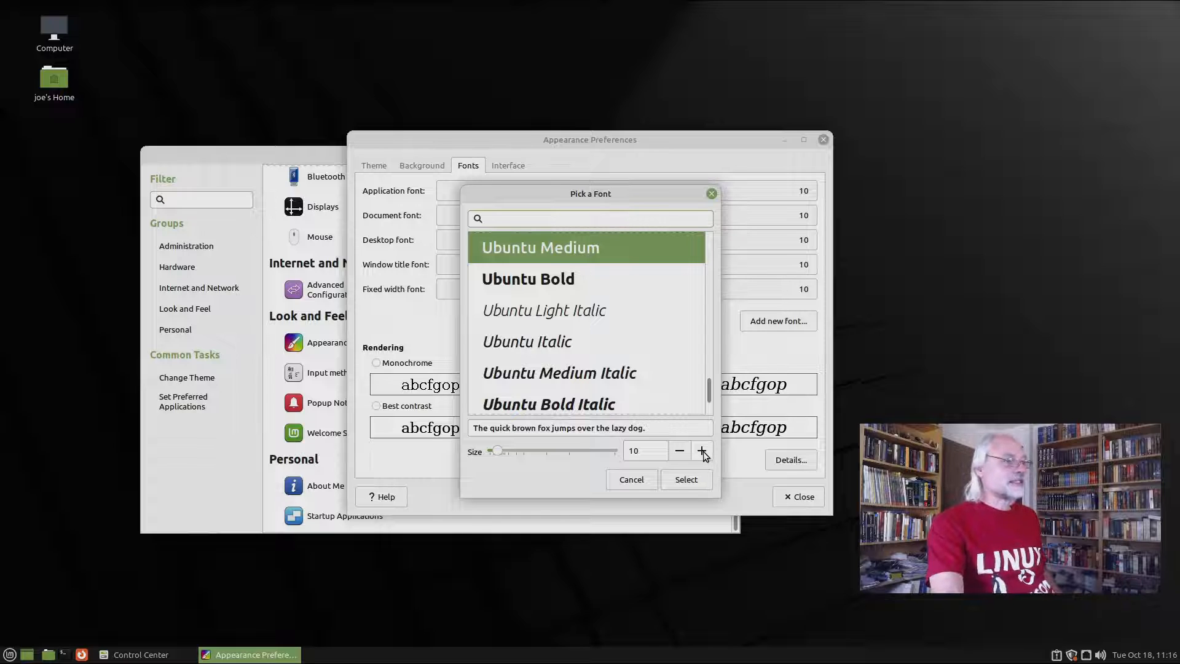
{"action": "left_click", "coordinate": [703, 452]}
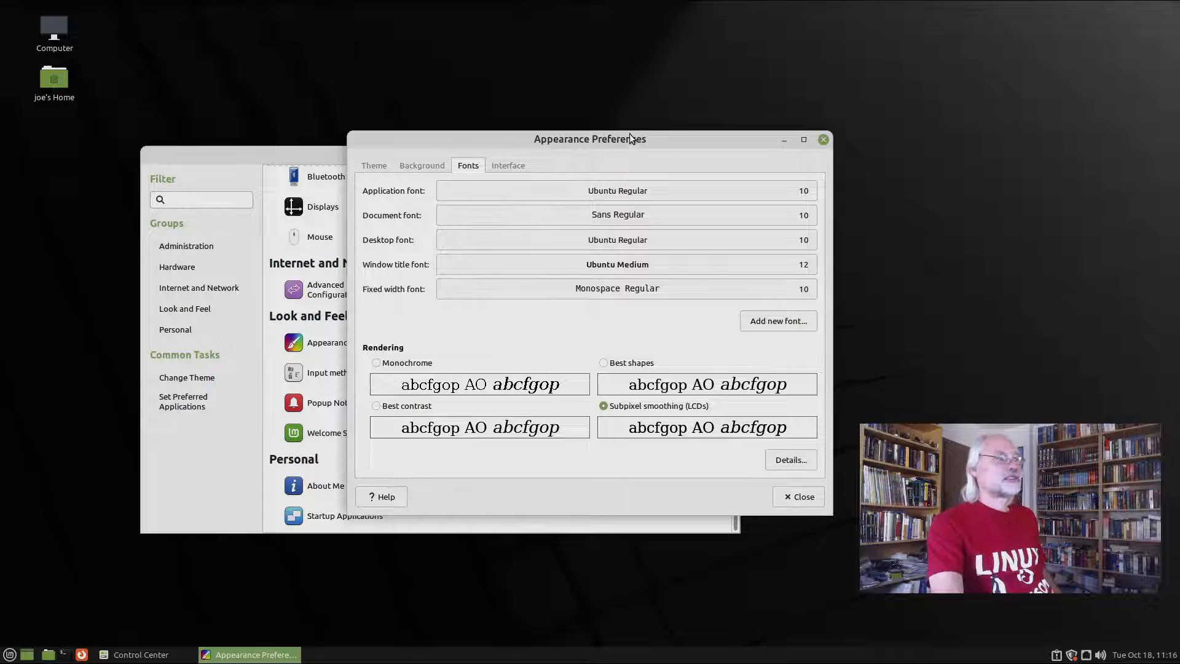
{"action": "mouse_move", "coordinate": [635, 163]}
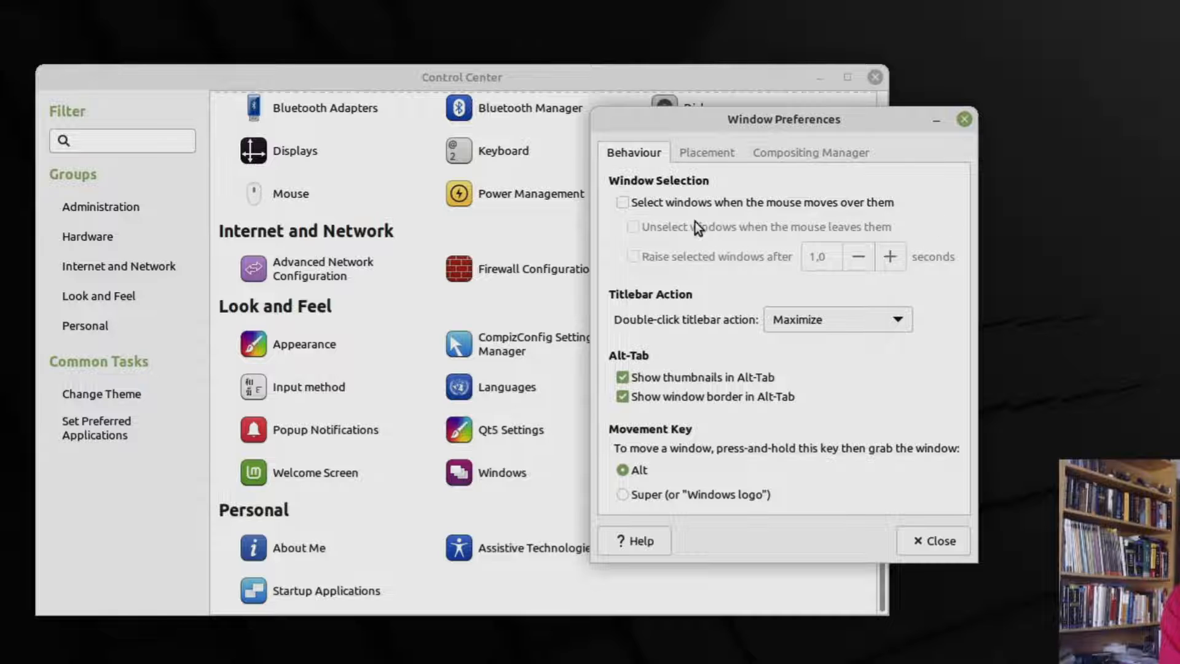
{"action": "mouse_move", "coordinate": [798, 216]}
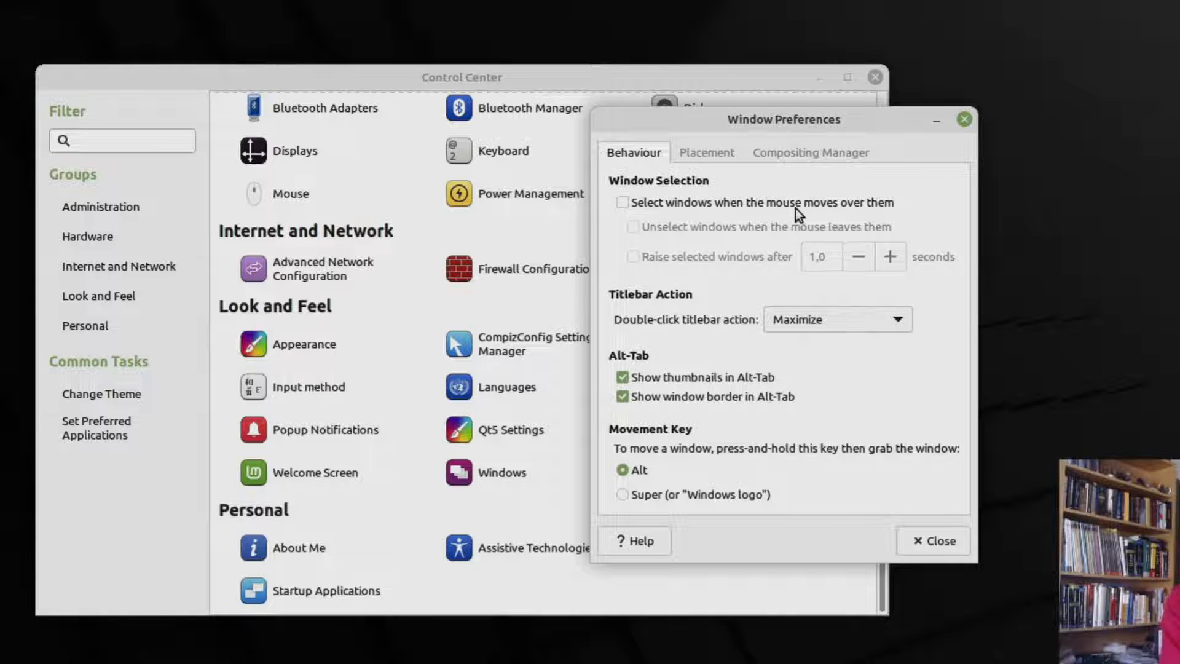
{"action": "mouse_move", "coordinate": [301, 127]}
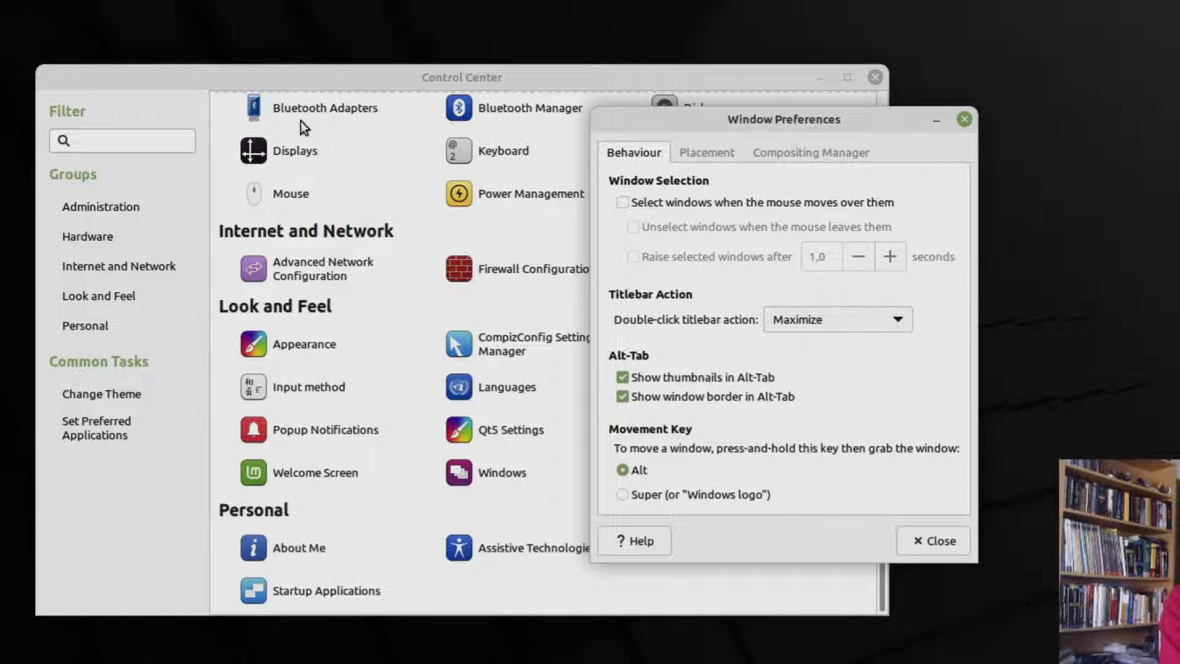
{"action": "mouse_move", "coordinate": [311, 92]}
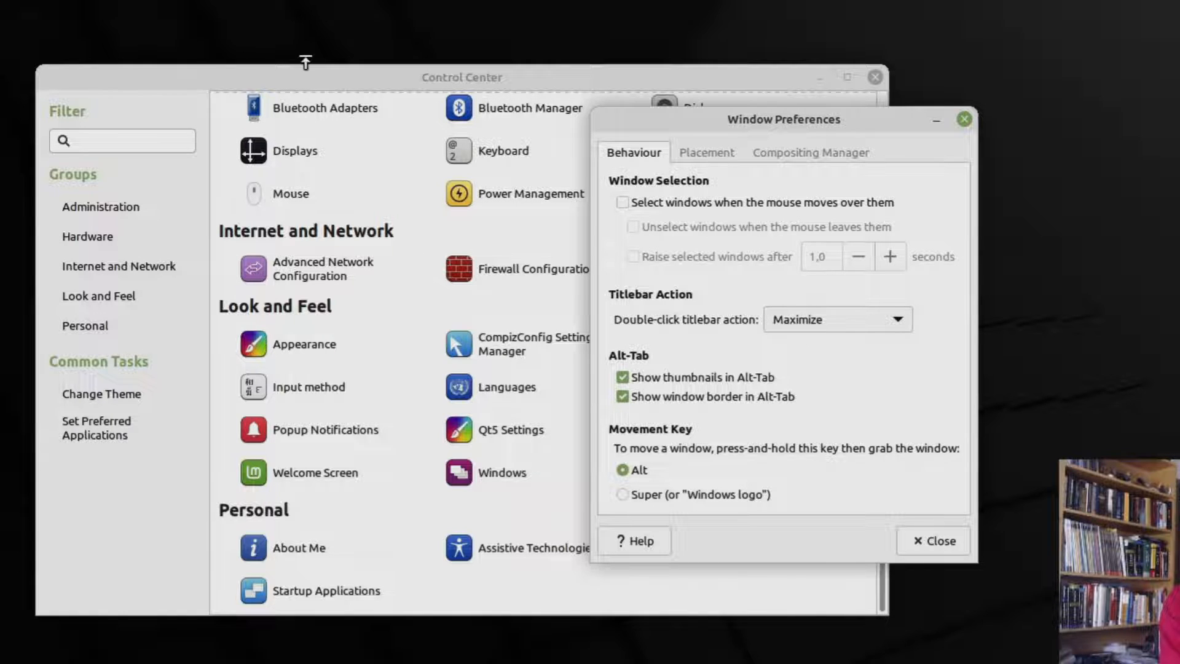
{"action": "mouse_move", "coordinate": [854, 133]}
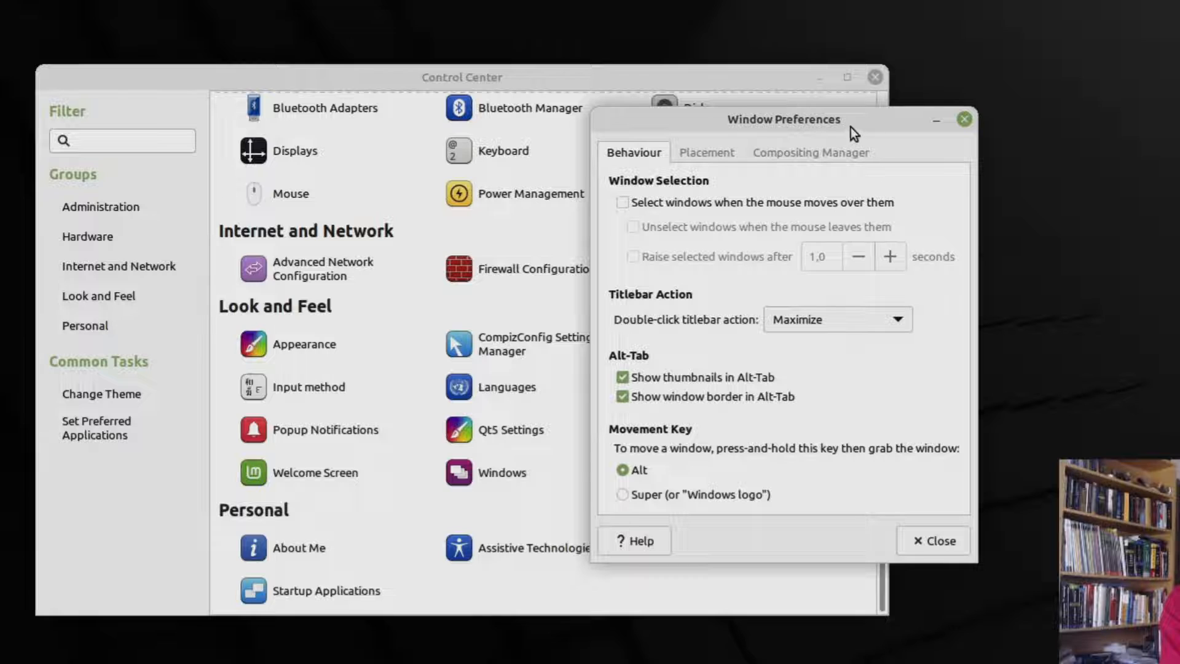
{"action": "mouse_move", "coordinate": [628, 216]}
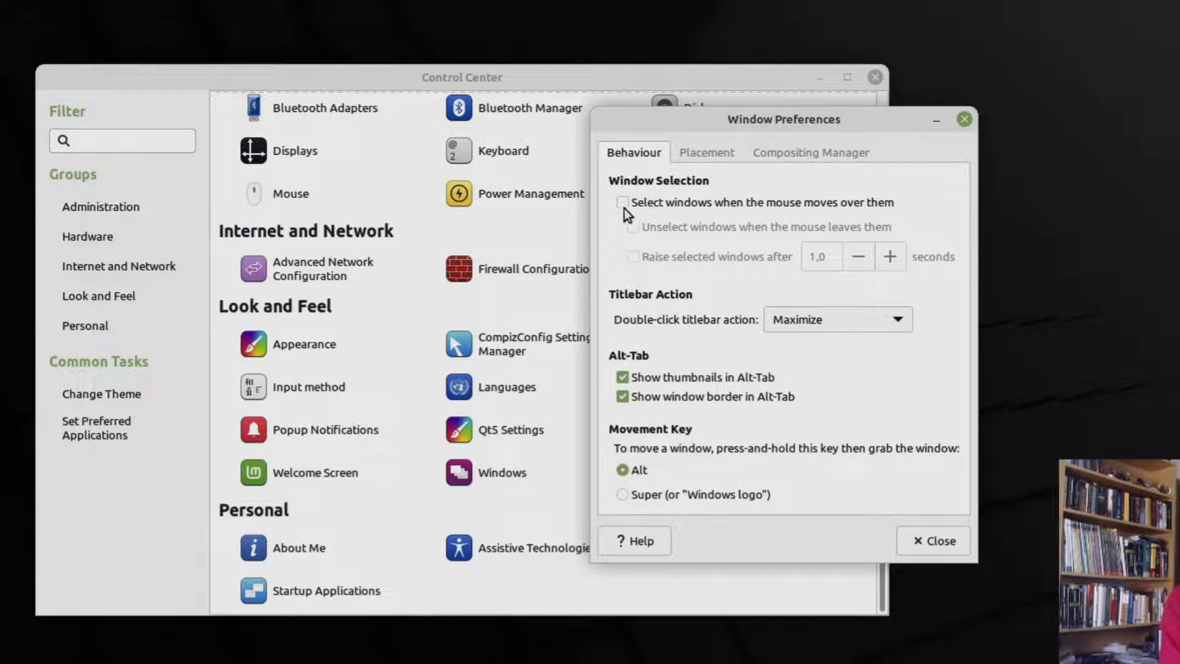
Tick then untick 'Select windows when the mouse moves over them' in Behaviour.
{"action": "left_click", "coordinate": [623, 202]}
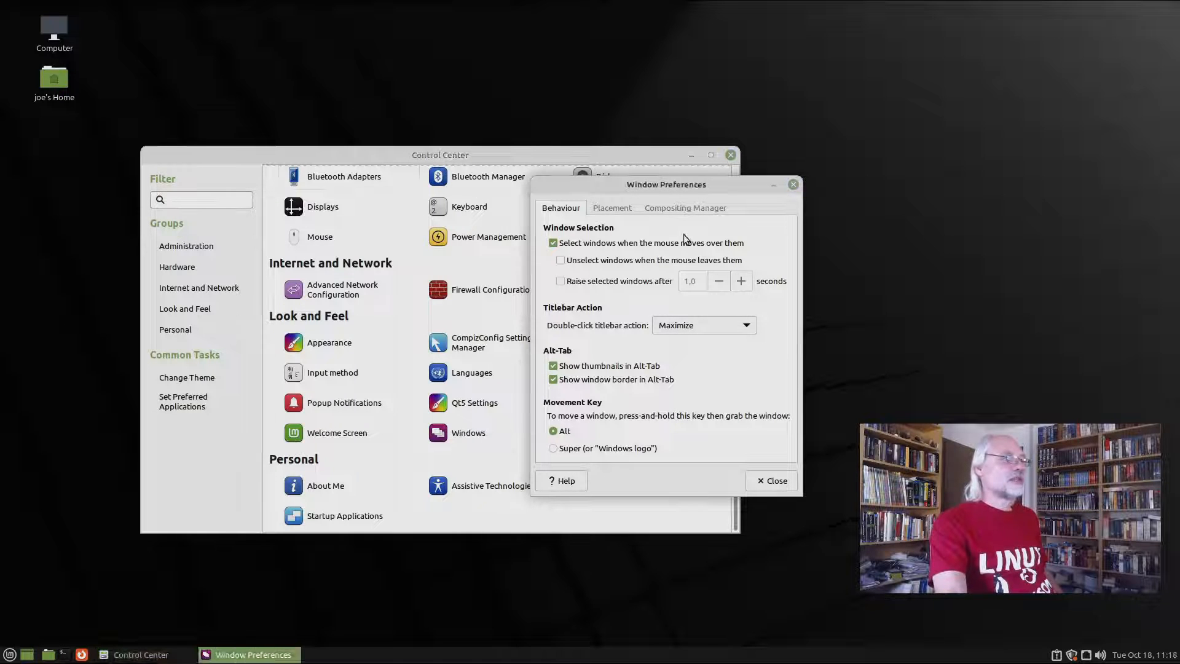
{"action": "mouse_move", "coordinate": [482, 214]}
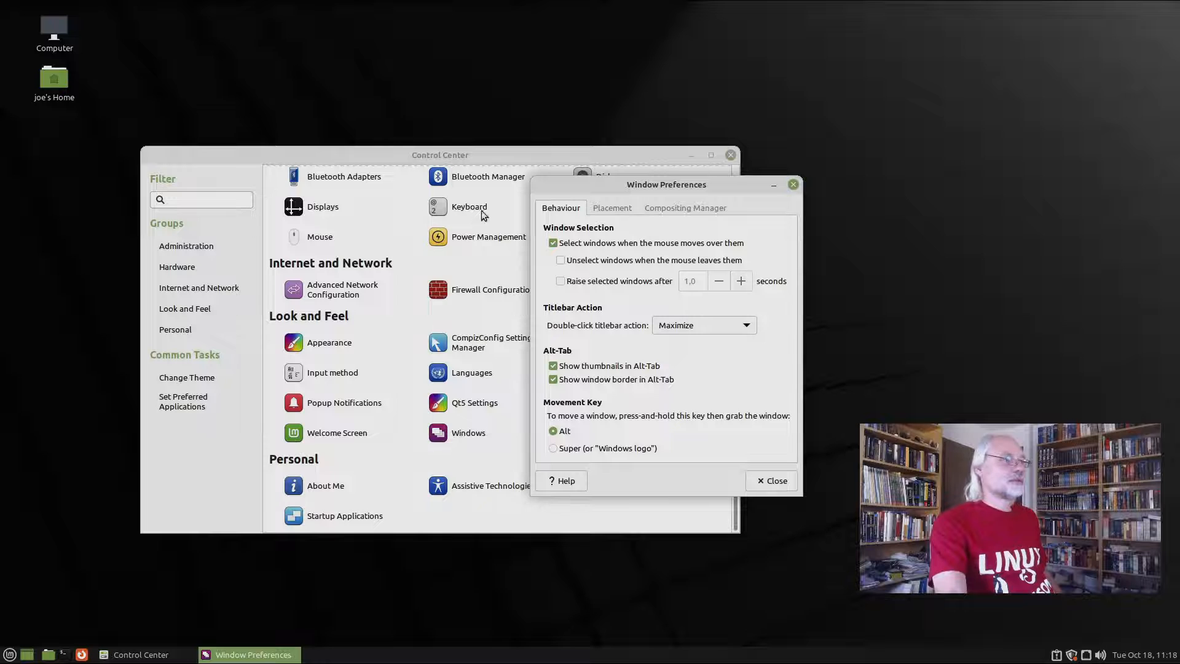
{"action": "left_click", "coordinate": [553, 242]}
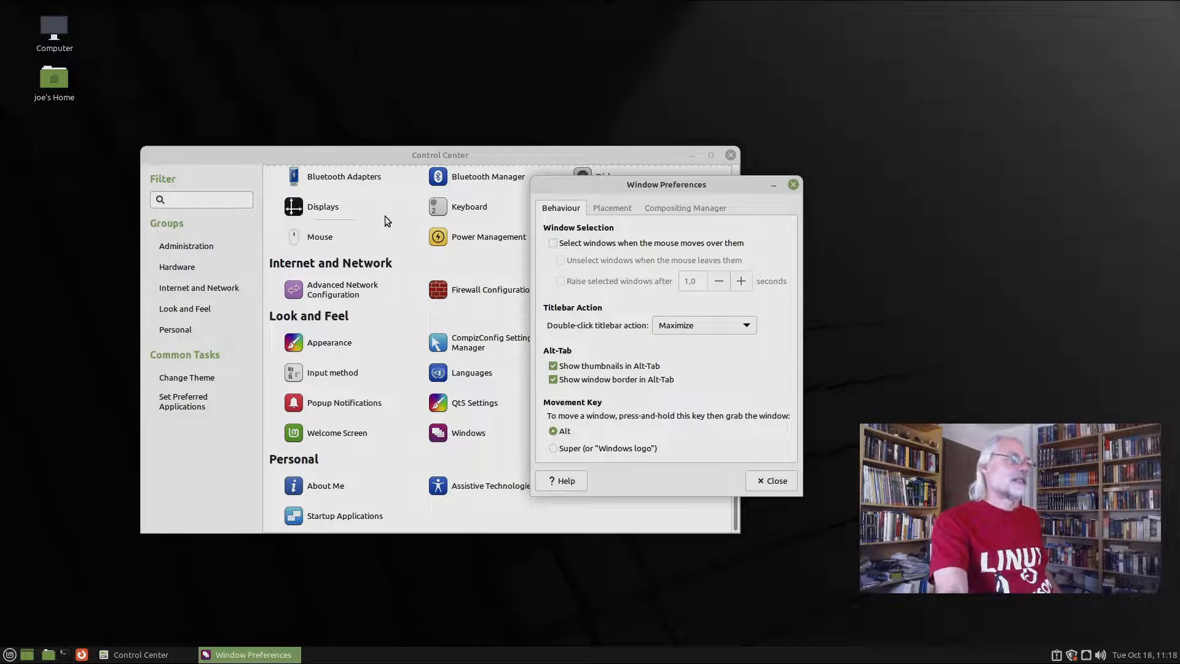
{"action": "mouse_move", "coordinate": [380, 176]}
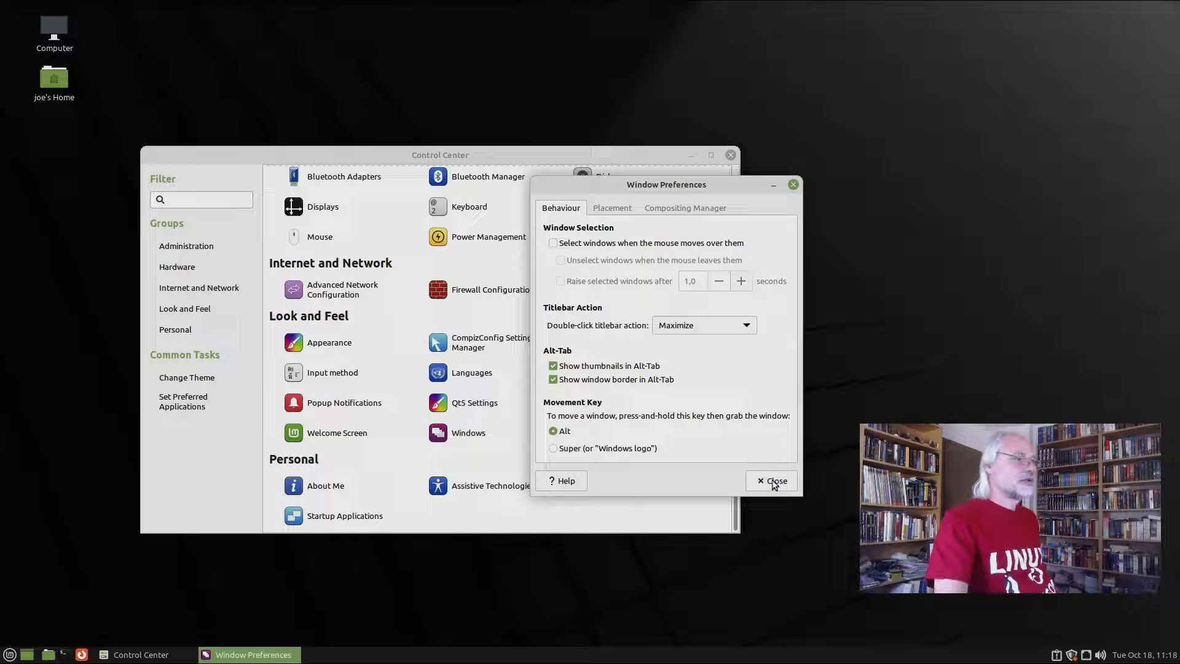
Close Window Preferences and Control Center, then bring up the bottom panel's right-click menu.
{"action": "left_click", "coordinate": [771, 481]}
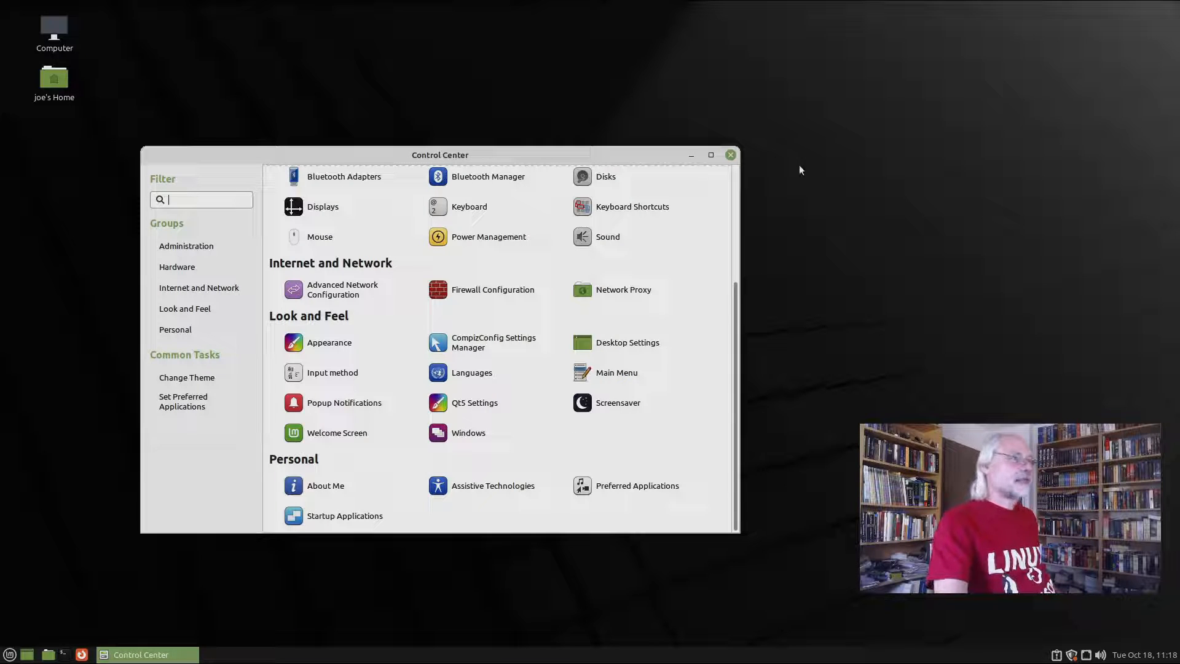
{"action": "left_click", "coordinate": [729, 155]}
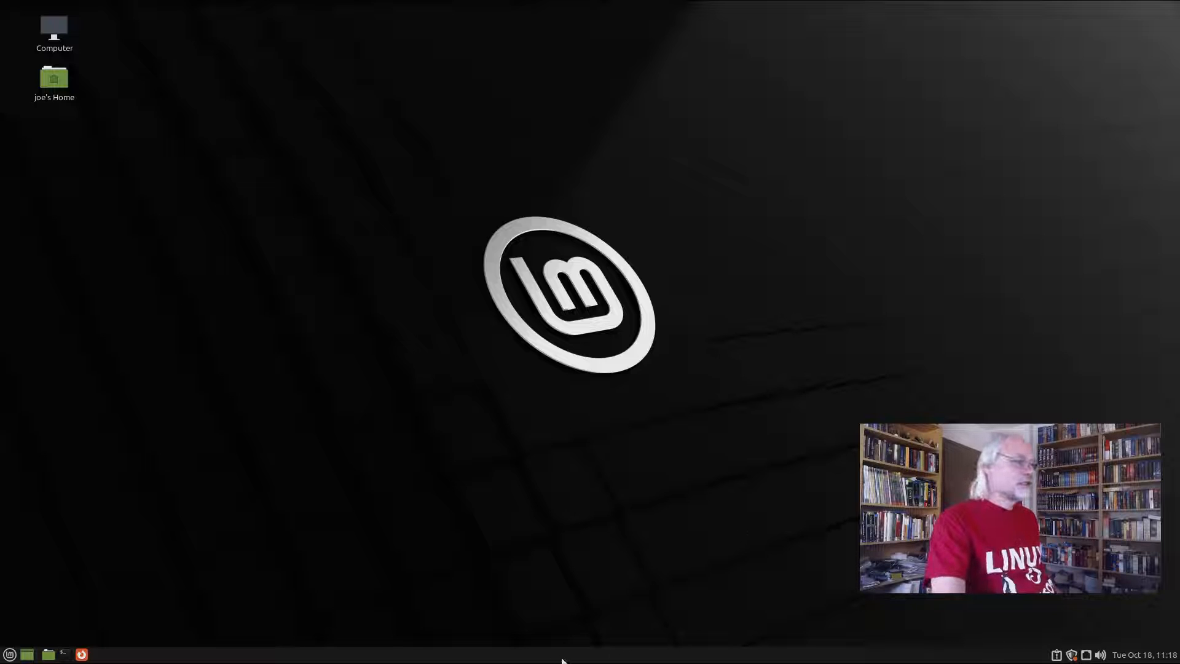
{"action": "right_click", "coordinate": [563, 654]}
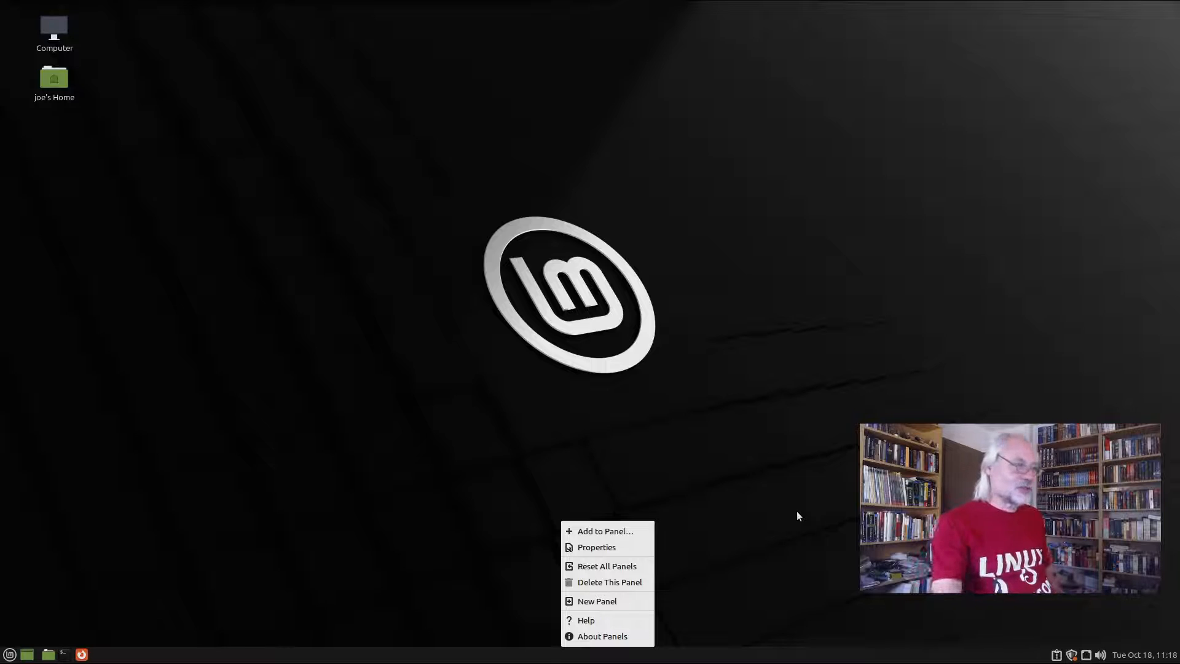
{"action": "mouse_move", "coordinate": [721, 532]}
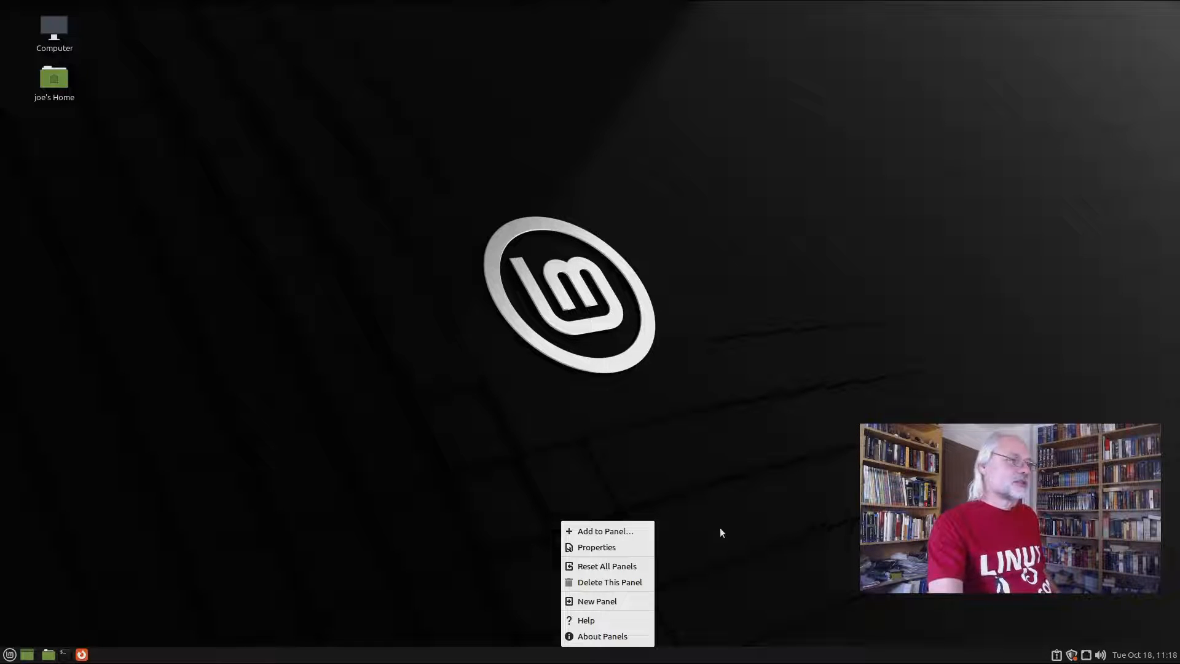
{"action": "left_click", "coordinate": [596, 547]}
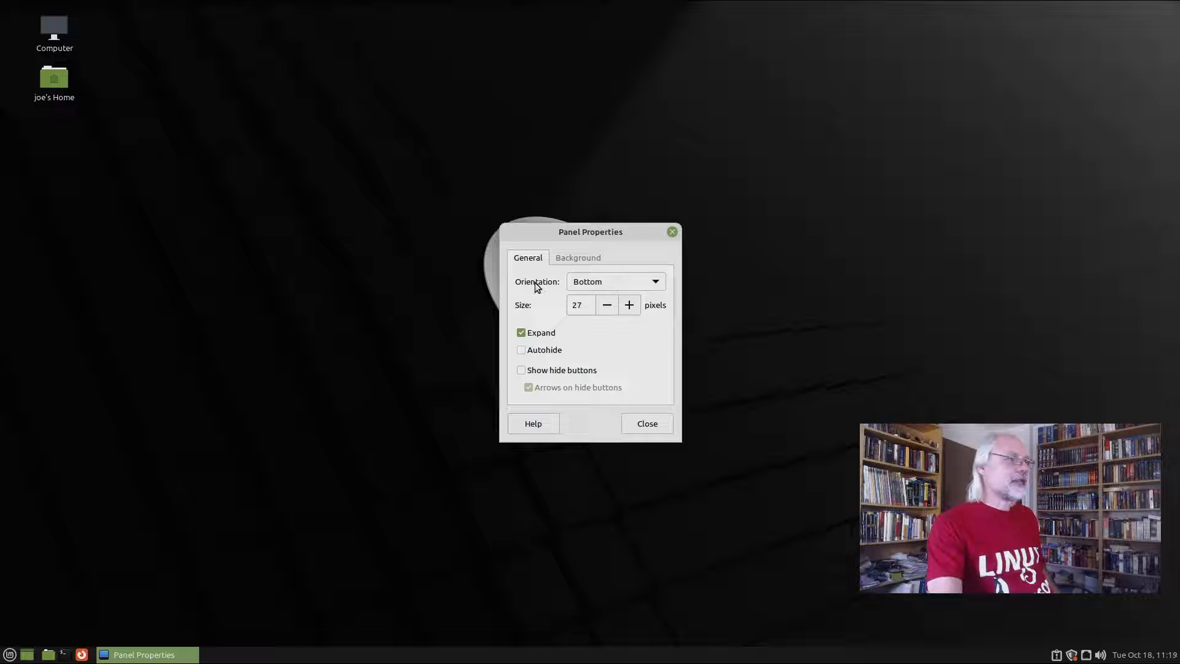
{"action": "mouse_move", "coordinate": [386, 656]}
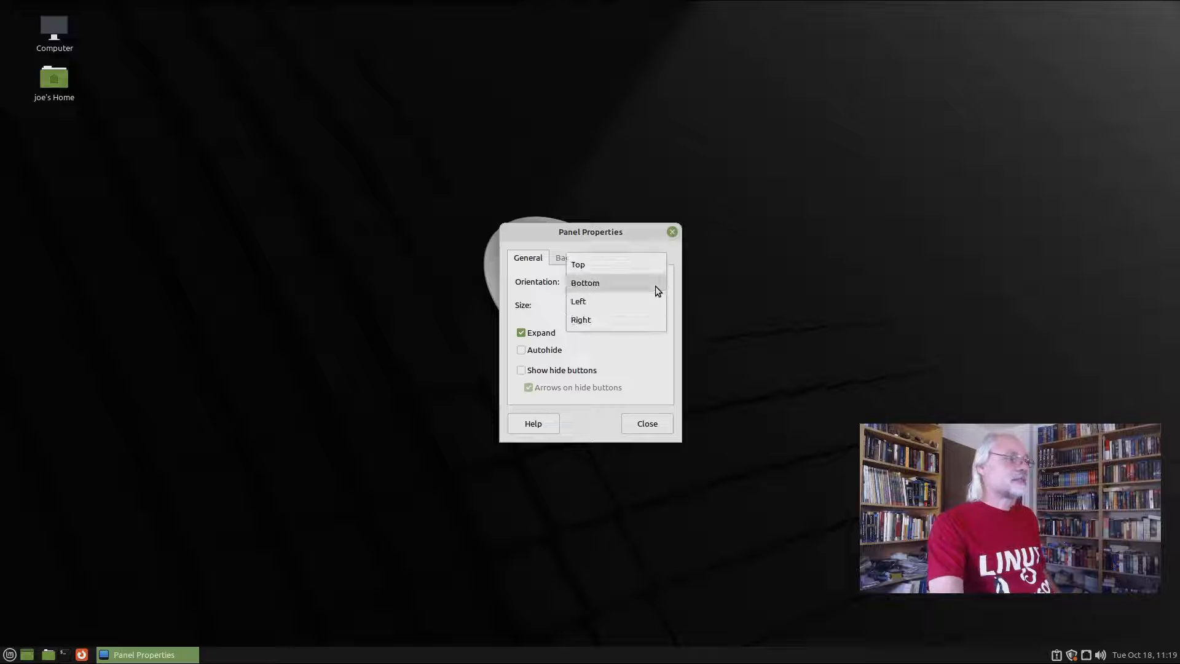
{"action": "mouse_move", "coordinate": [578, 302]}
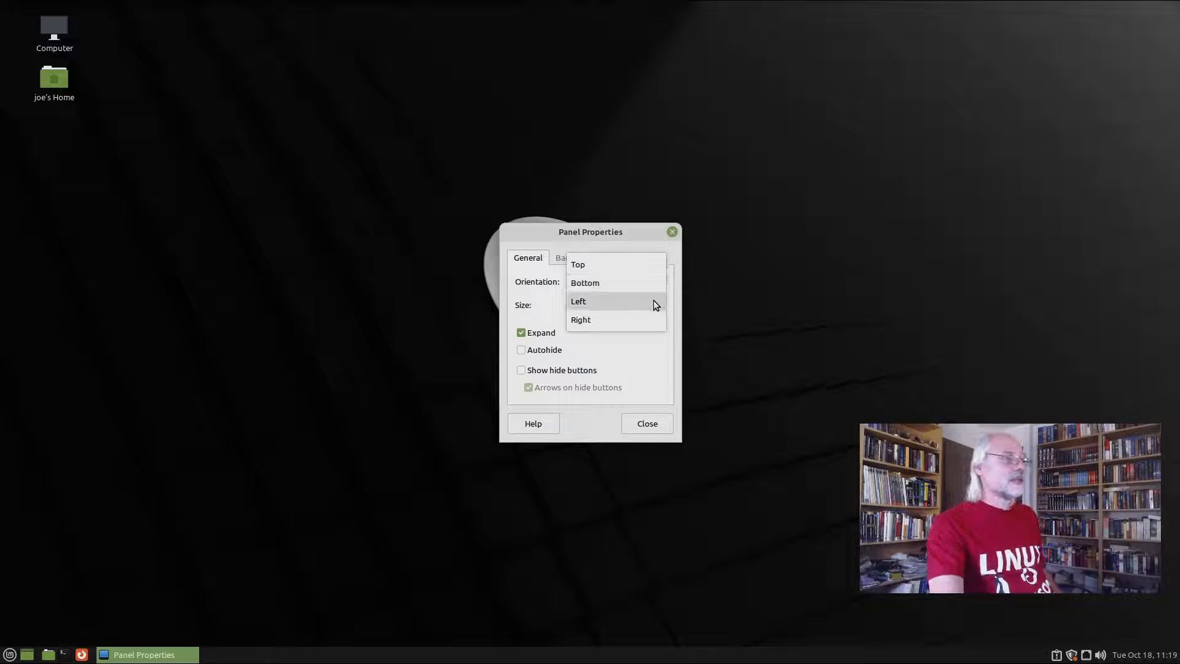
{"action": "left_click", "coordinate": [578, 264]}
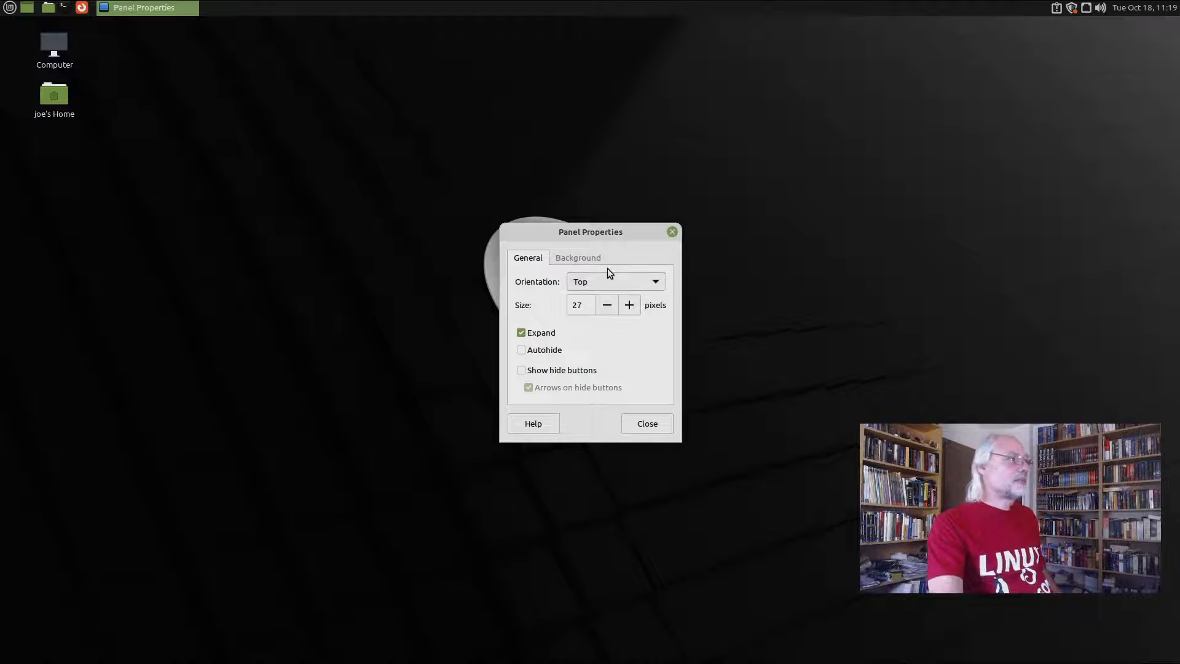
{"action": "left_click", "coordinate": [615, 281]}
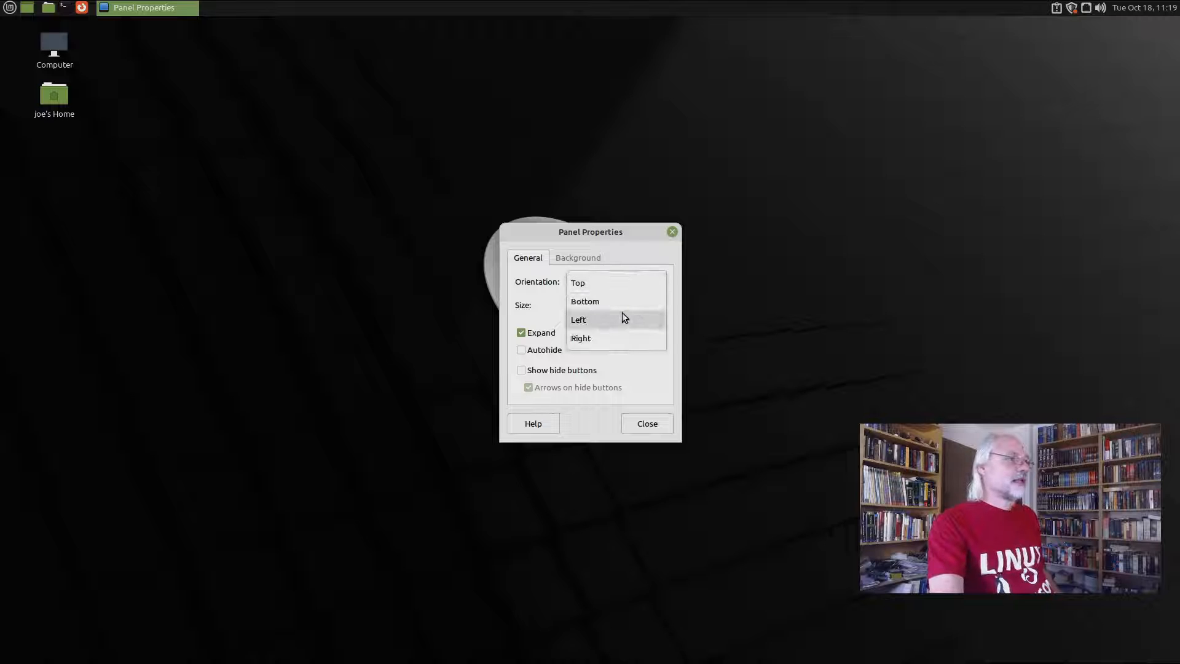
{"action": "left_click", "coordinate": [585, 302]}
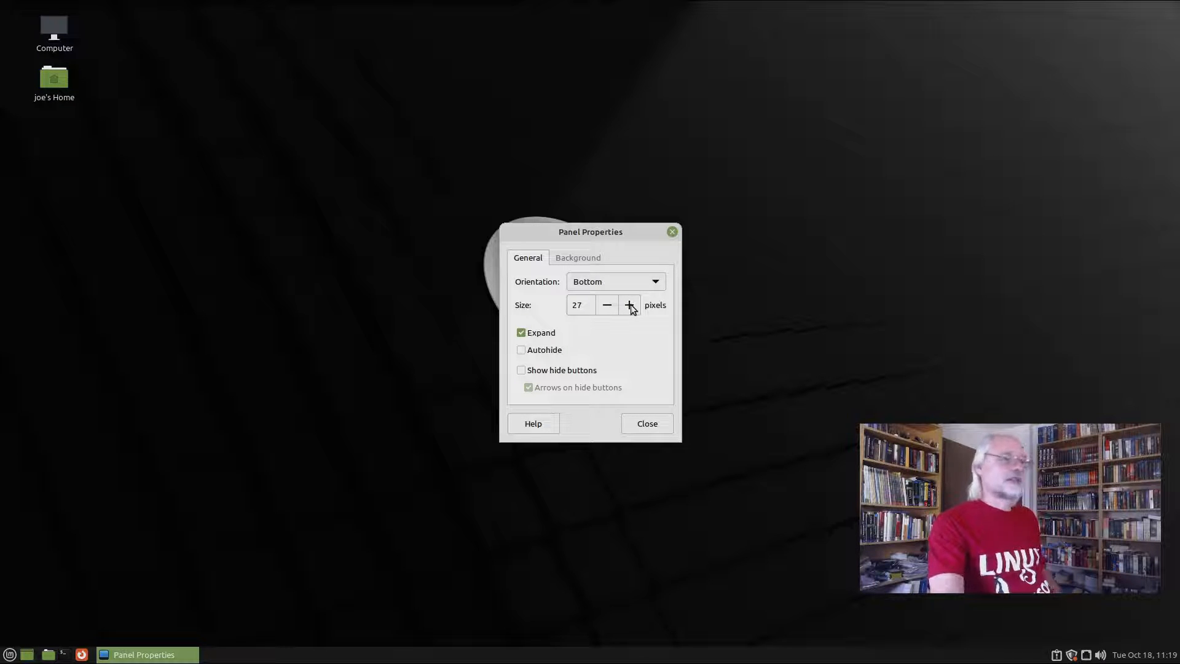
{"action": "left_click", "coordinate": [629, 305]}
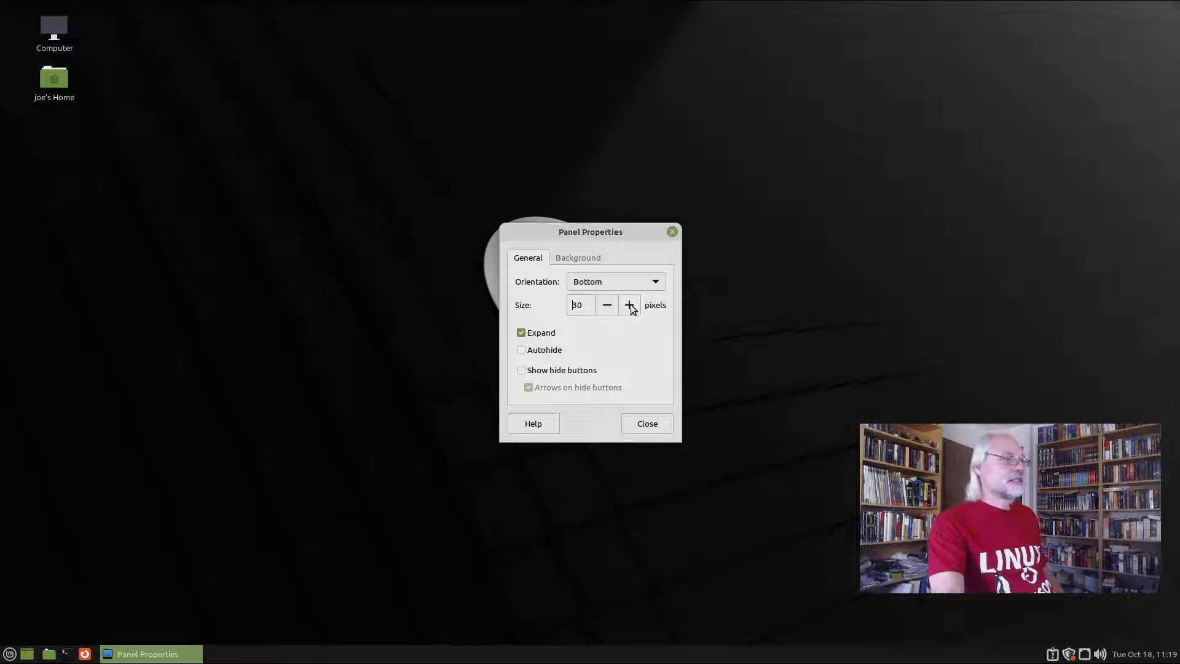
{"action": "left_click", "coordinate": [630, 305]}
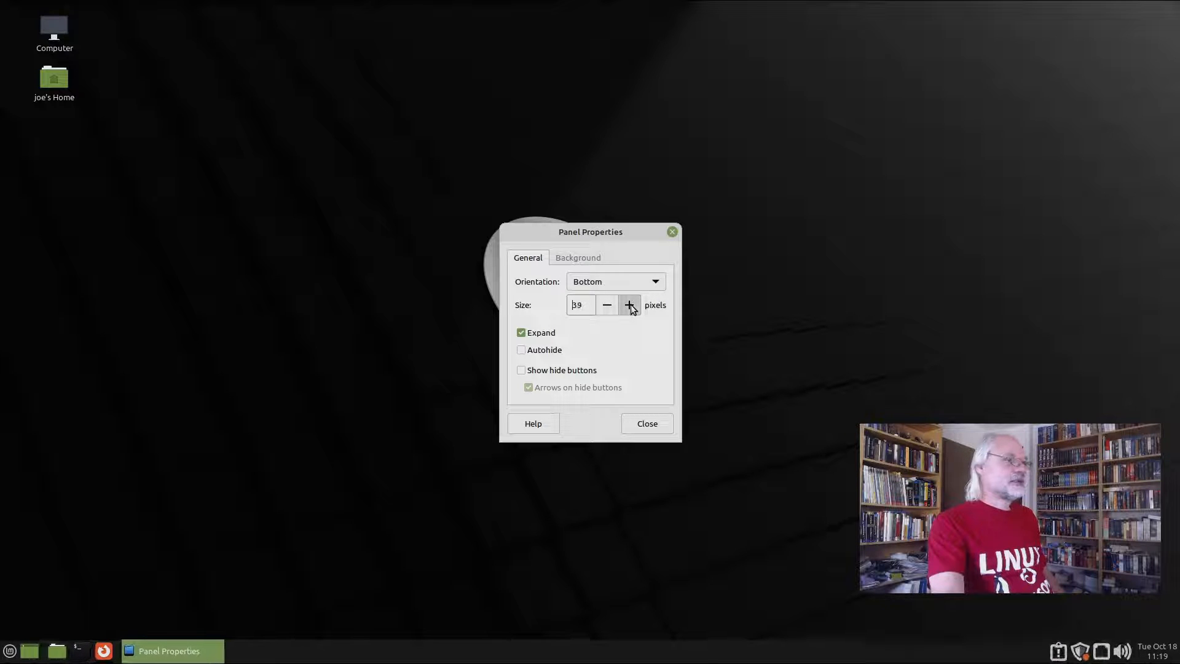
{"action": "left_click", "coordinate": [629, 305]}
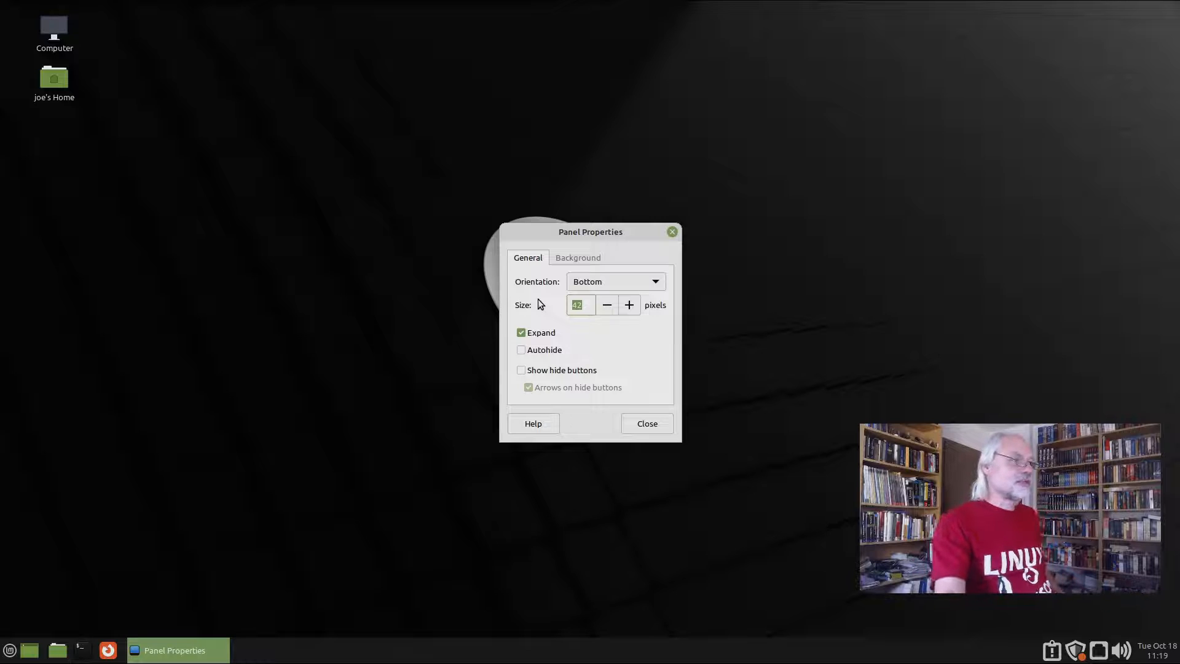
{"action": "left_click", "coordinate": [606, 304]}
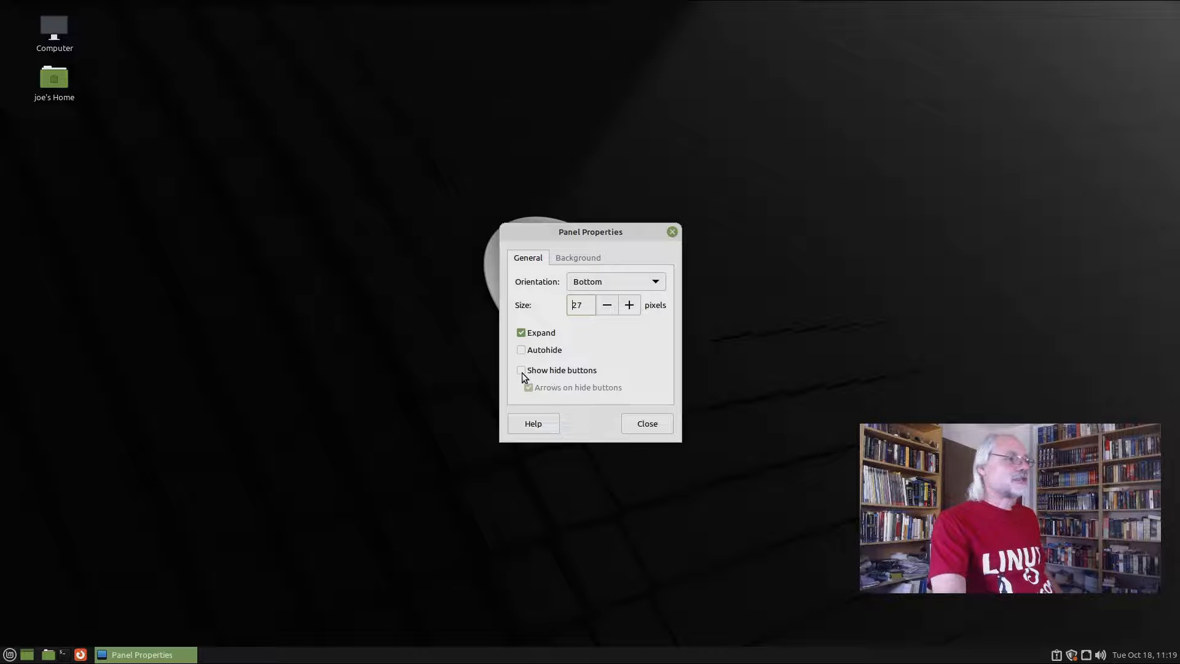
{"action": "left_click", "coordinate": [522, 370]}
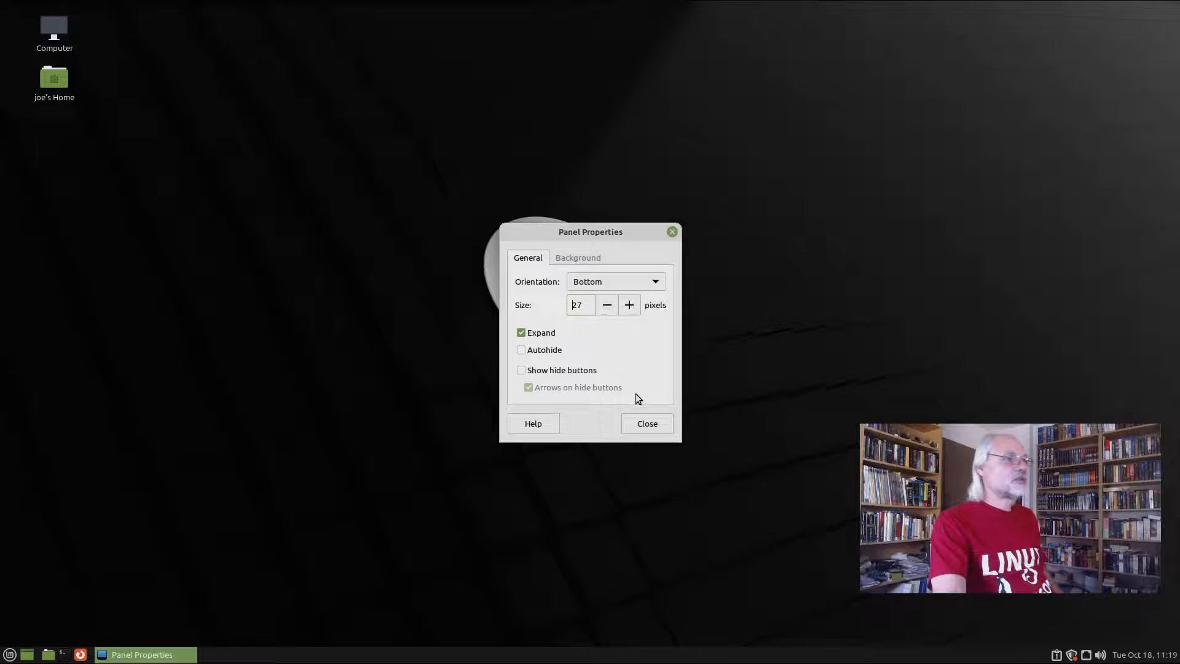
Try a solid-colour panel background, slide toward transparent and back, then restore None (system theme).
{"action": "left_click", "coordinate": [578, 257]}
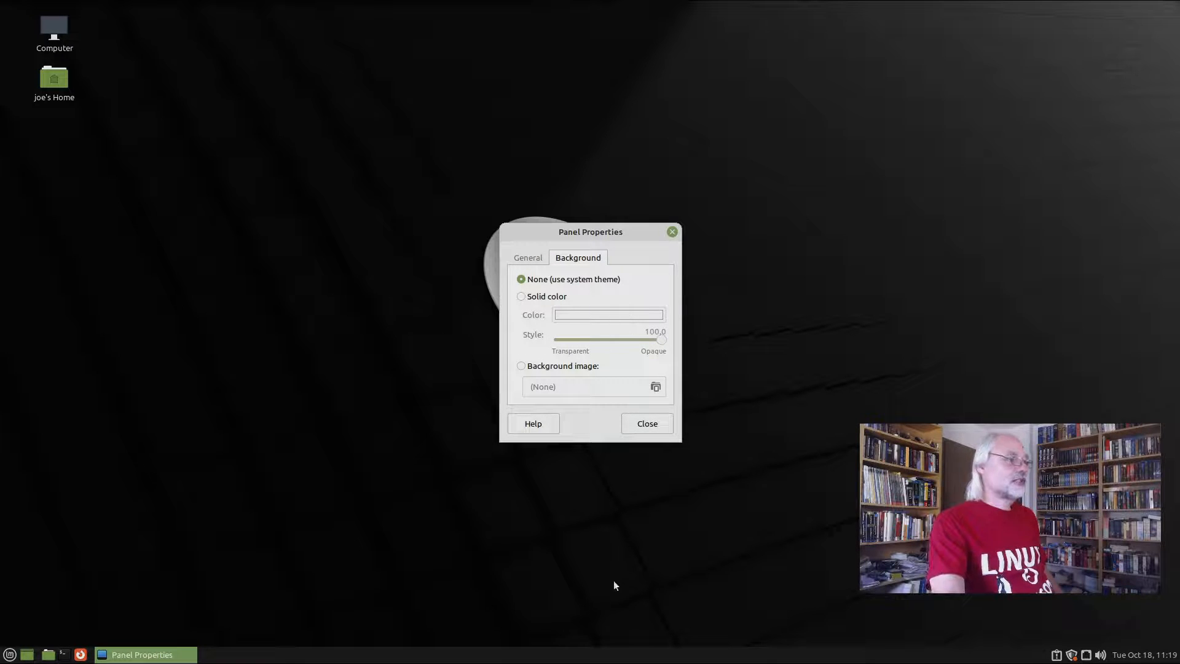
{"action": "mouse_move", "coordinate": [768, 412]}
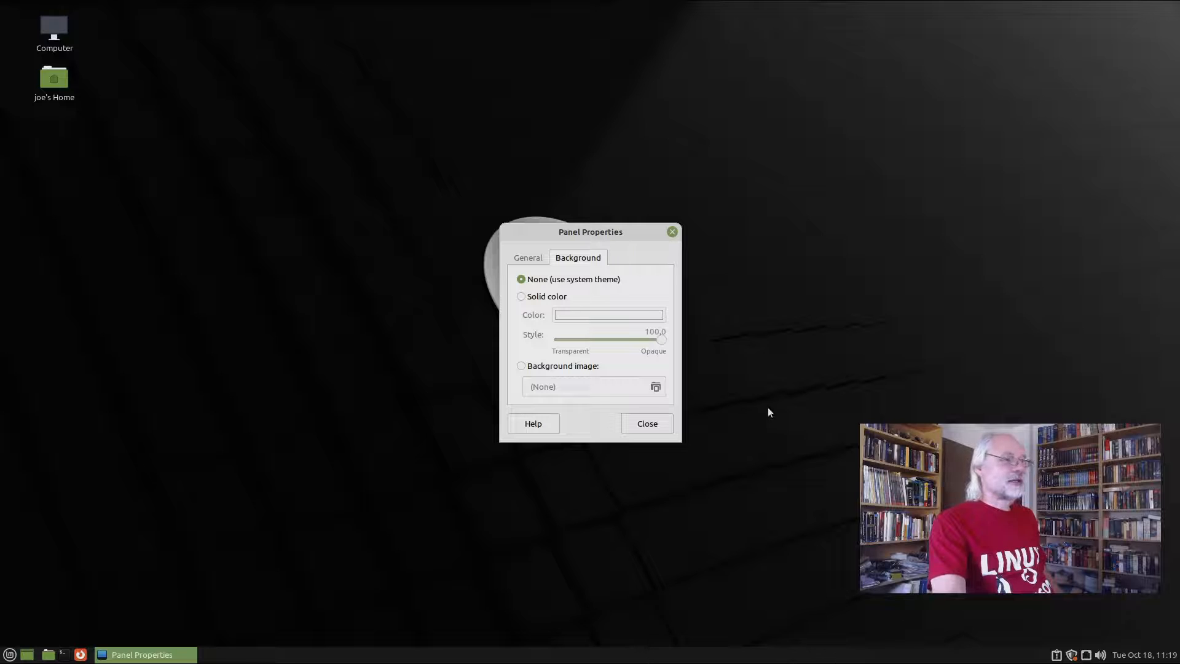
{"action": "left_click", "coordinate": [522, 296]}
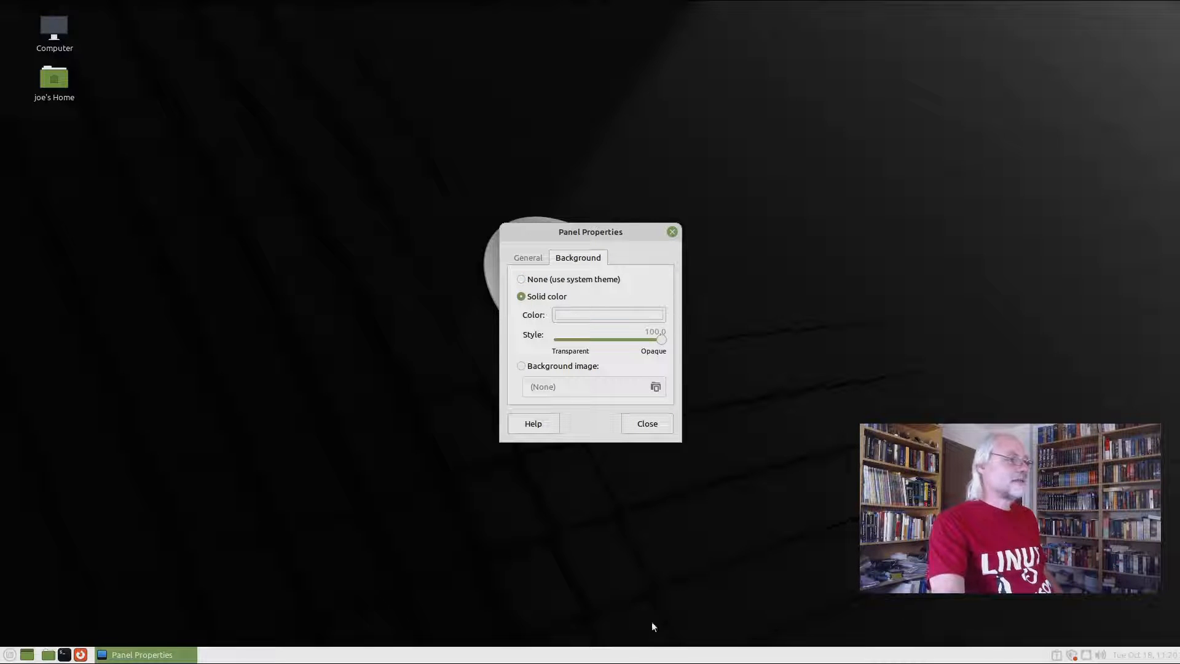
{"action": "mouse_move", "coordinate": [757, 636]}
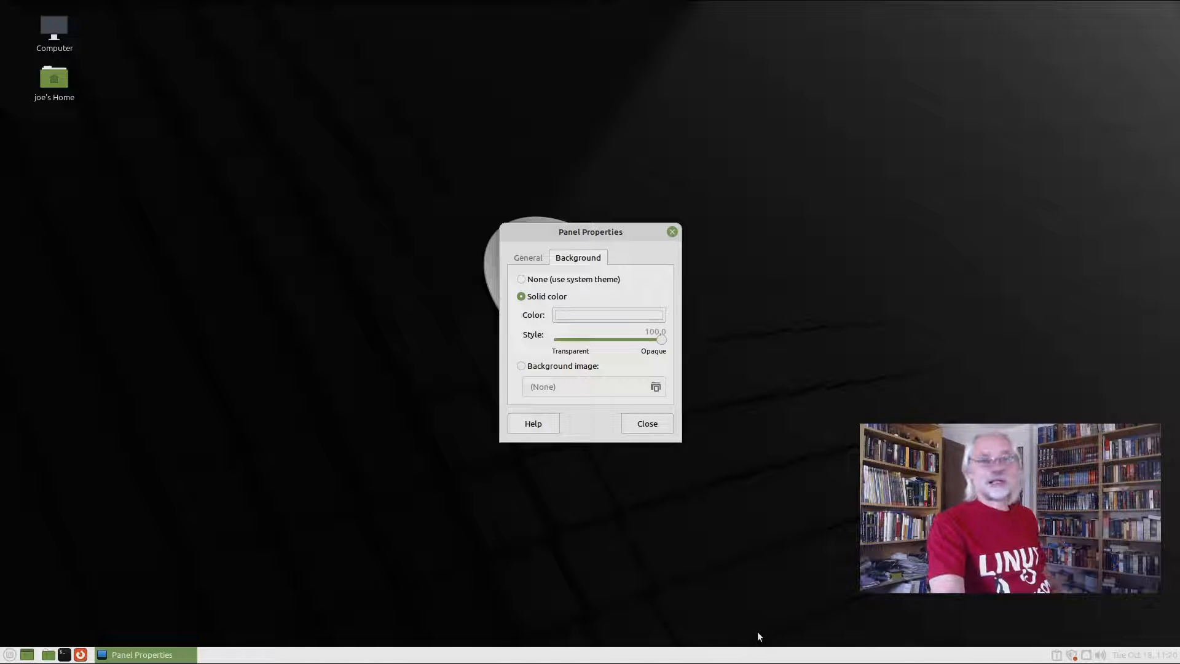
{"action": "mouse_move", "coordinate": [591, 367]}
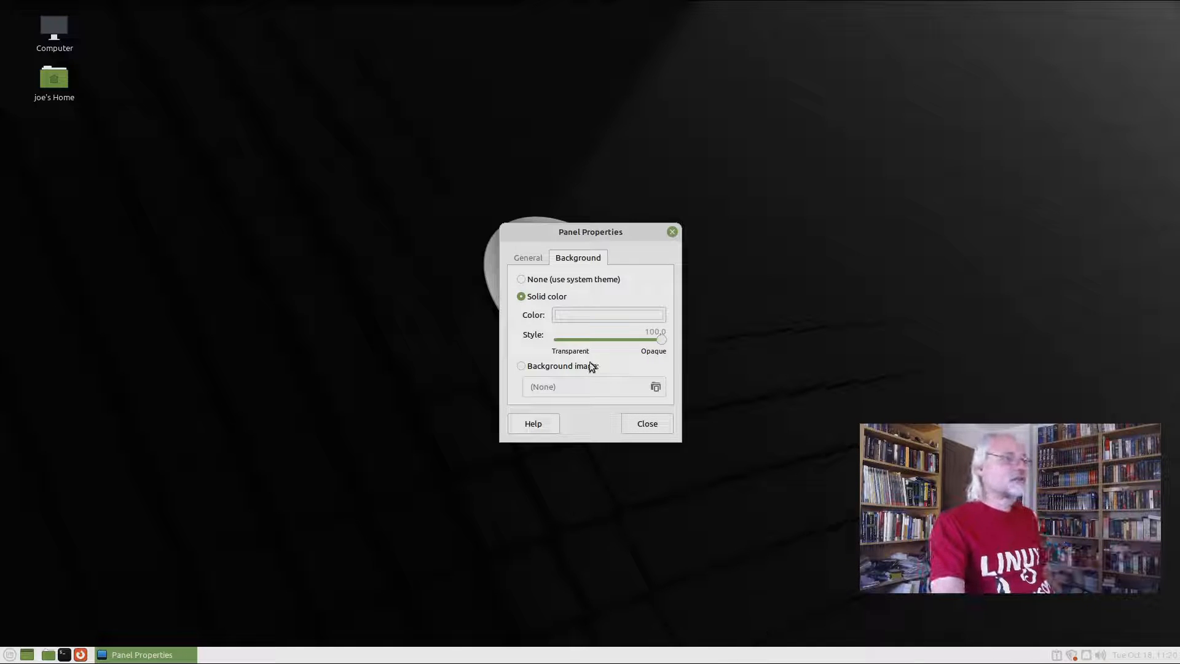
{"action": "mouse_move", "coordinate": [839, 413]}
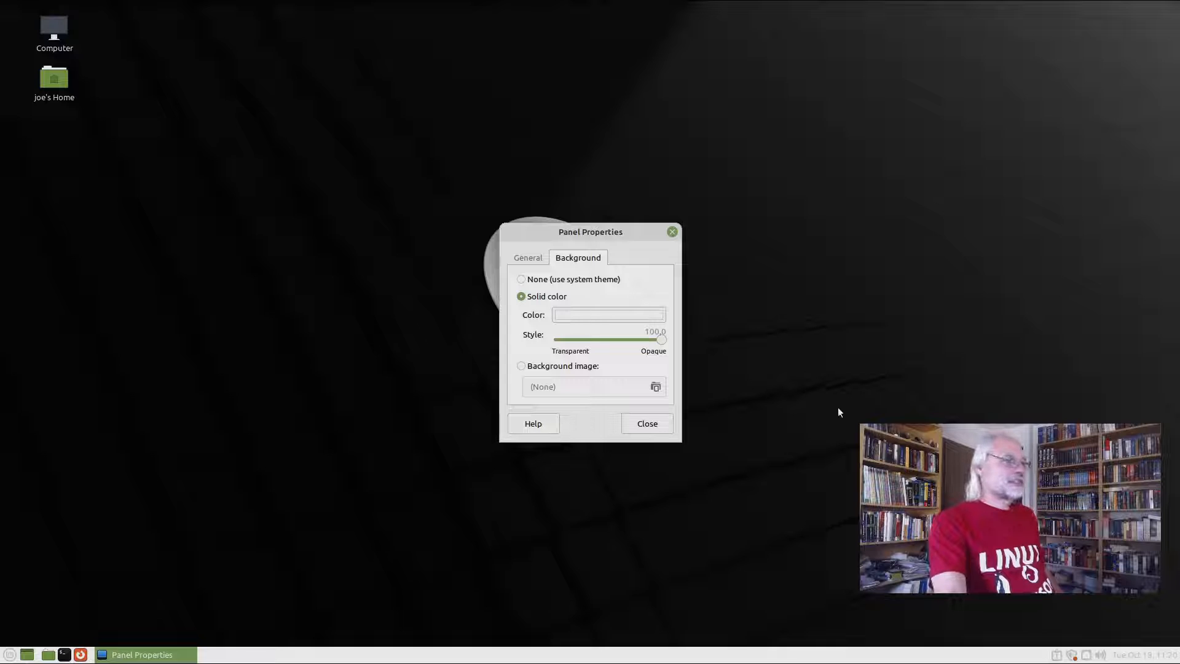
{"action": "left_click_drag", "start_coordinate": [662, 339], "coordinate": [589, 340]}
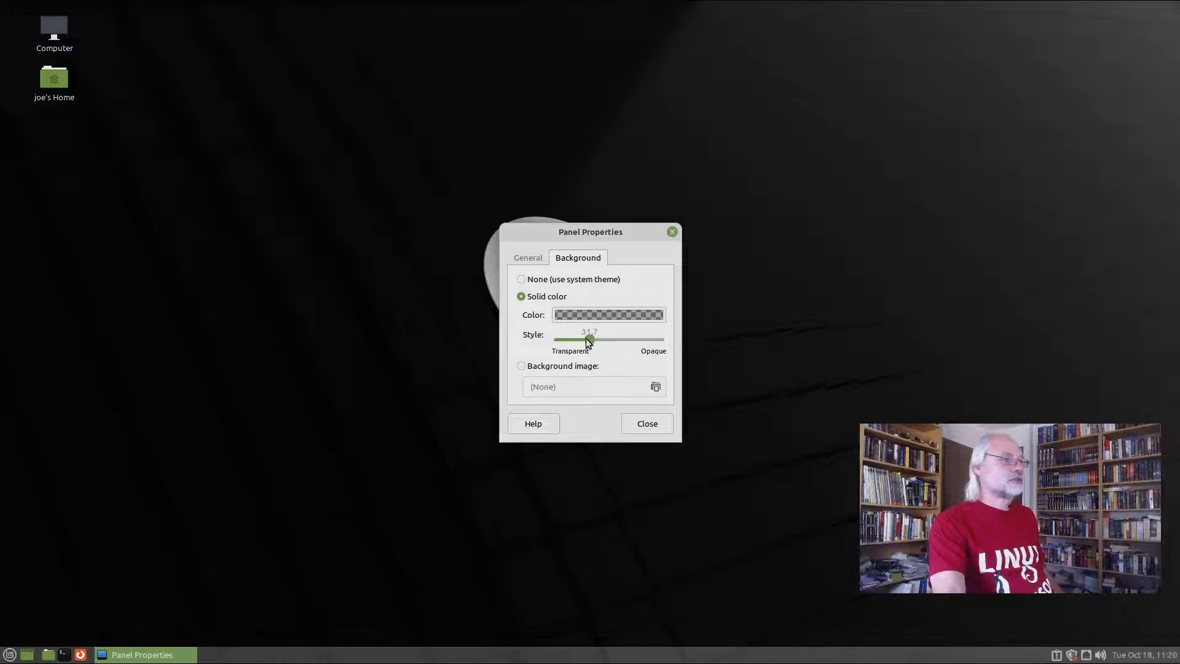
{"action": "left_click_drag", "start_coordinate": [589, 340], "coordinate": [556, 340]}
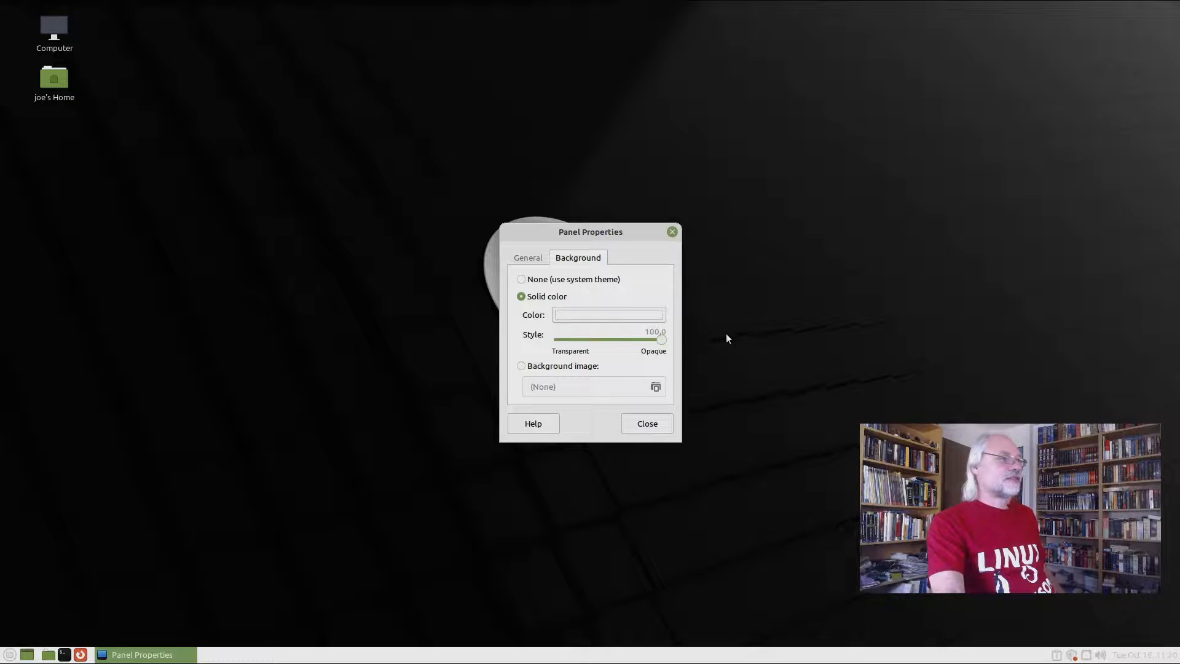
{"action": "left_click", "coordinate": [521, 279]}
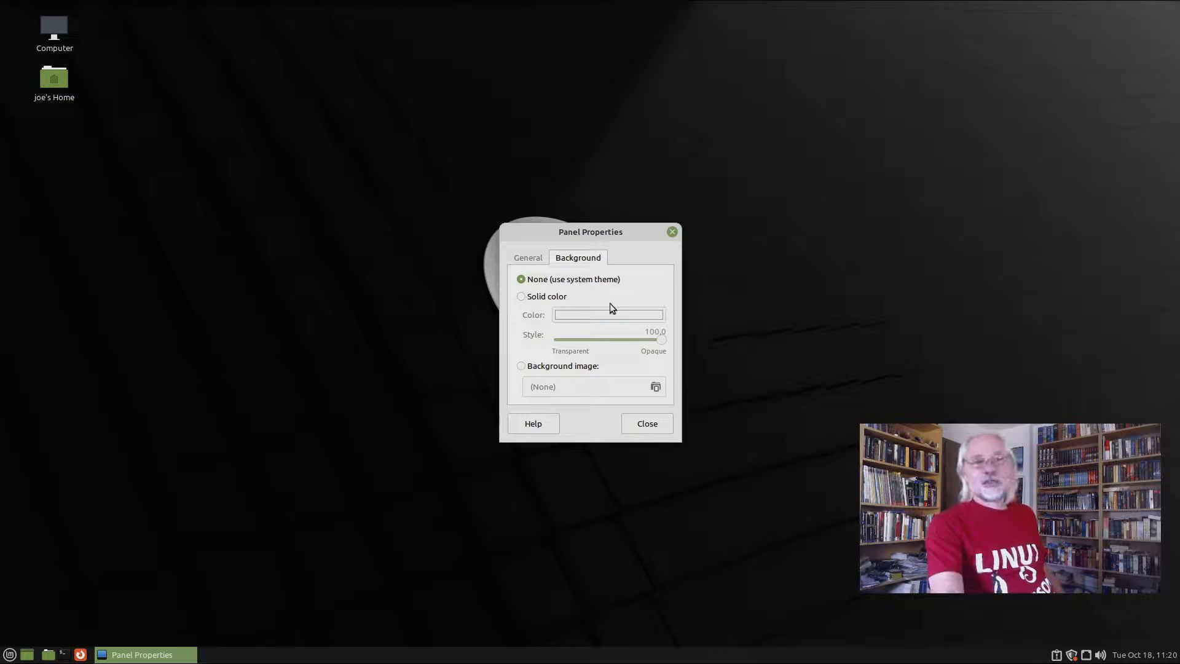
{"action": "mouse_move", "coordinate": [641, 307]}
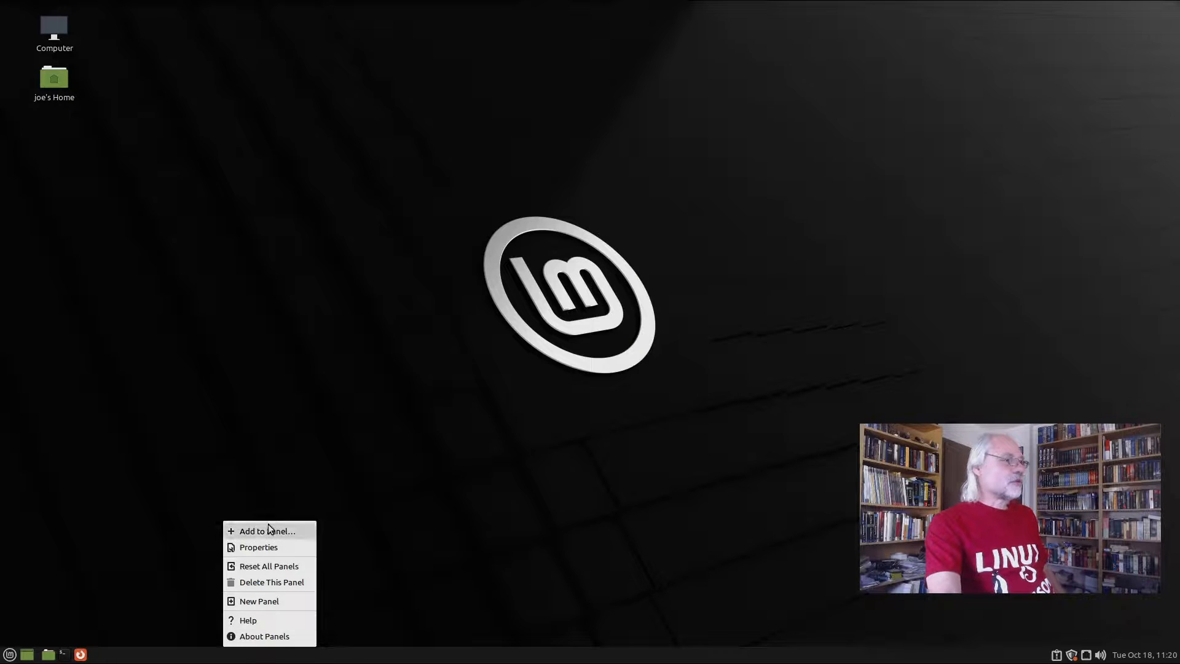
Browse the Add to Panel applet catalogue and close it without adding anything.
{"action": "left_click", "coordinate": [265, 531]}
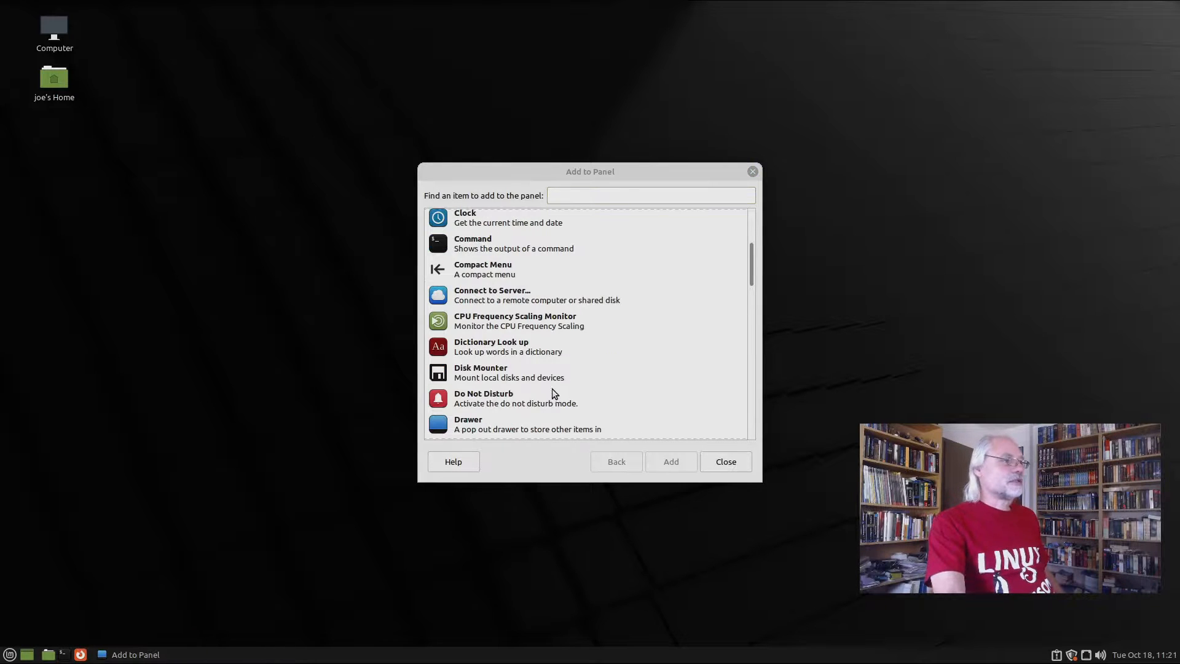
{"action": "mouse_move", "coordinate": [524, 408]}
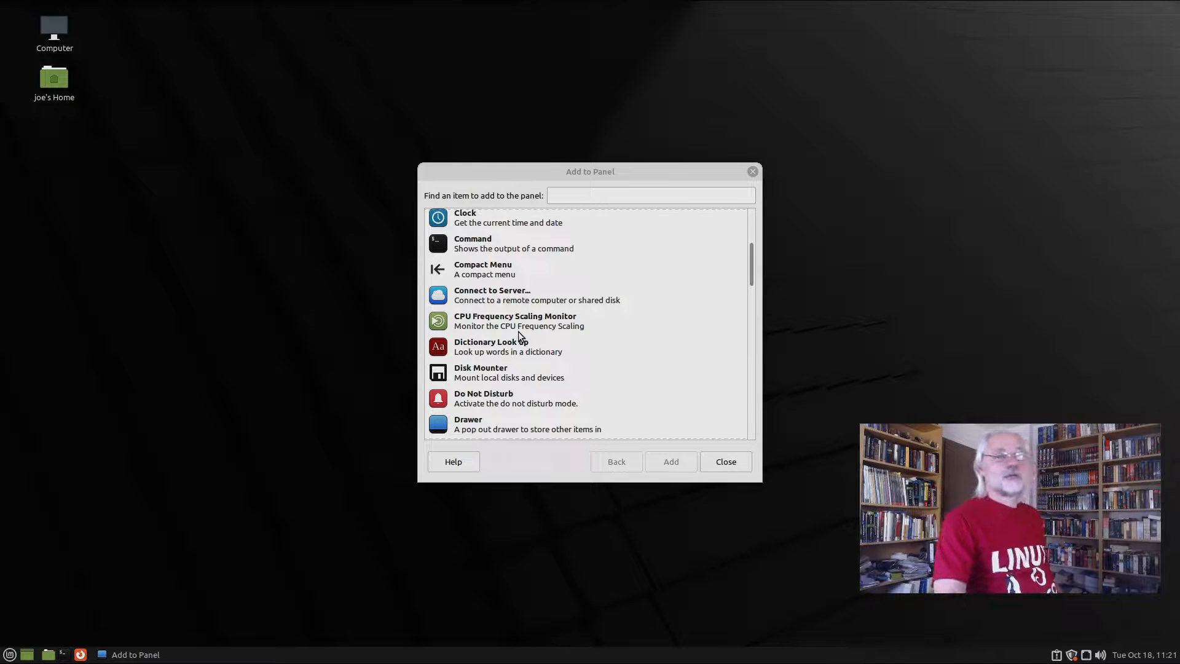
{"action": "mouse_move", "coordinate": [773, 595]}
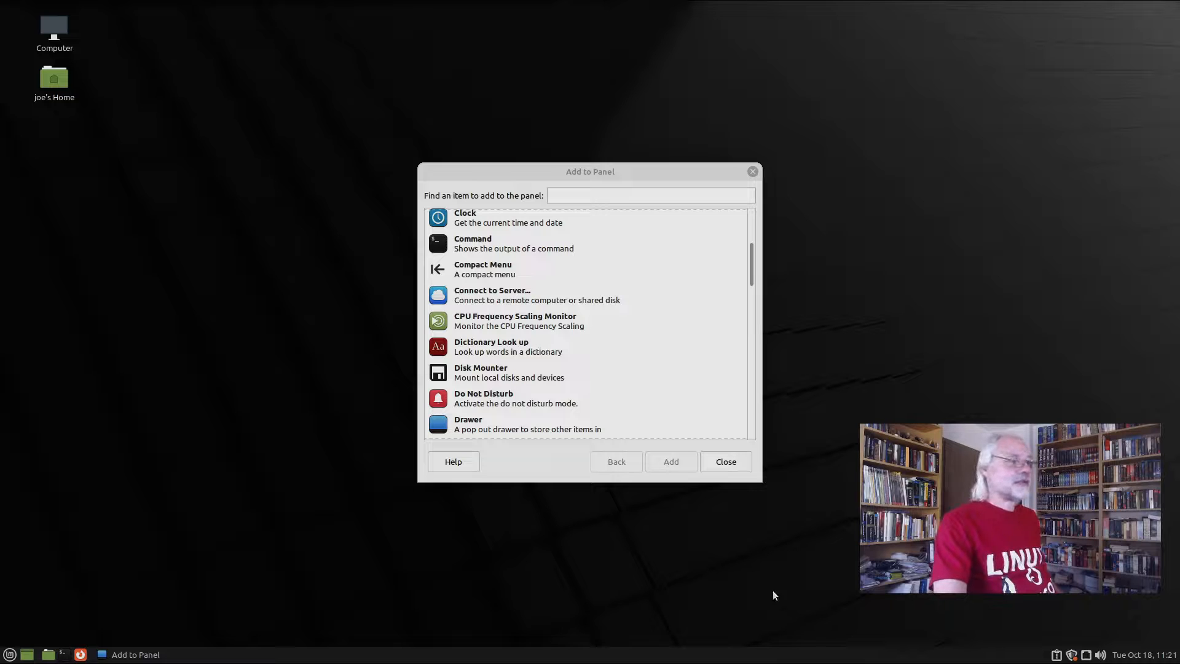
{"action": "mouse_move", "coordinate": [463, 370]}
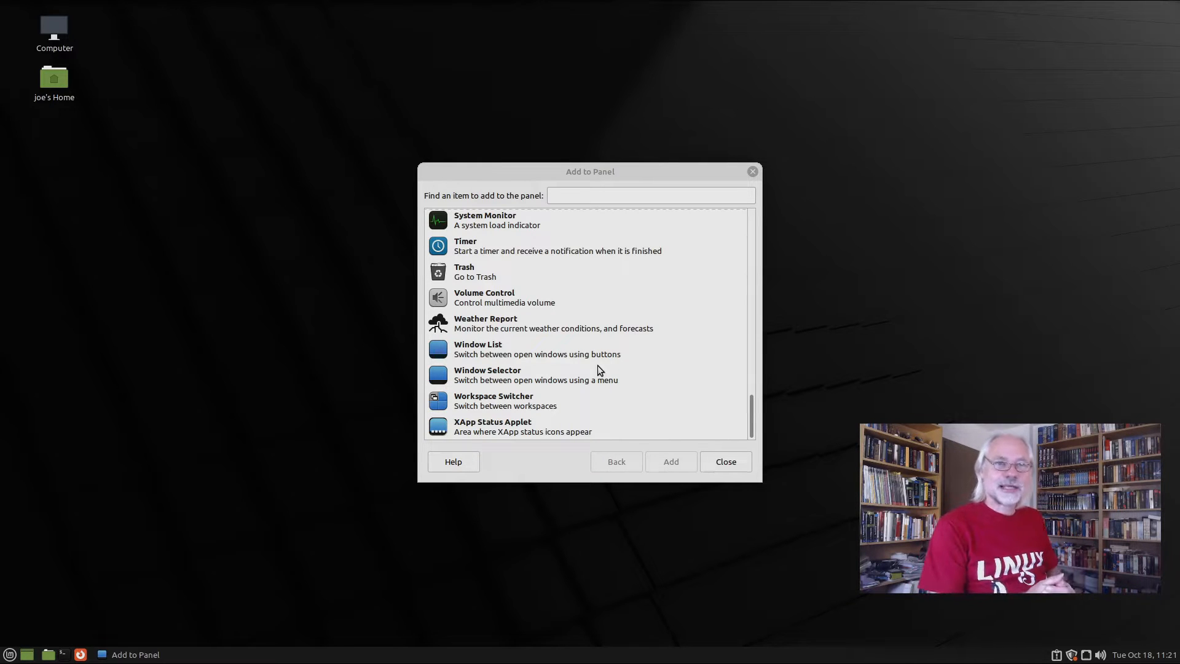
{"action": "left_click", "coordinate": [724, 461]}
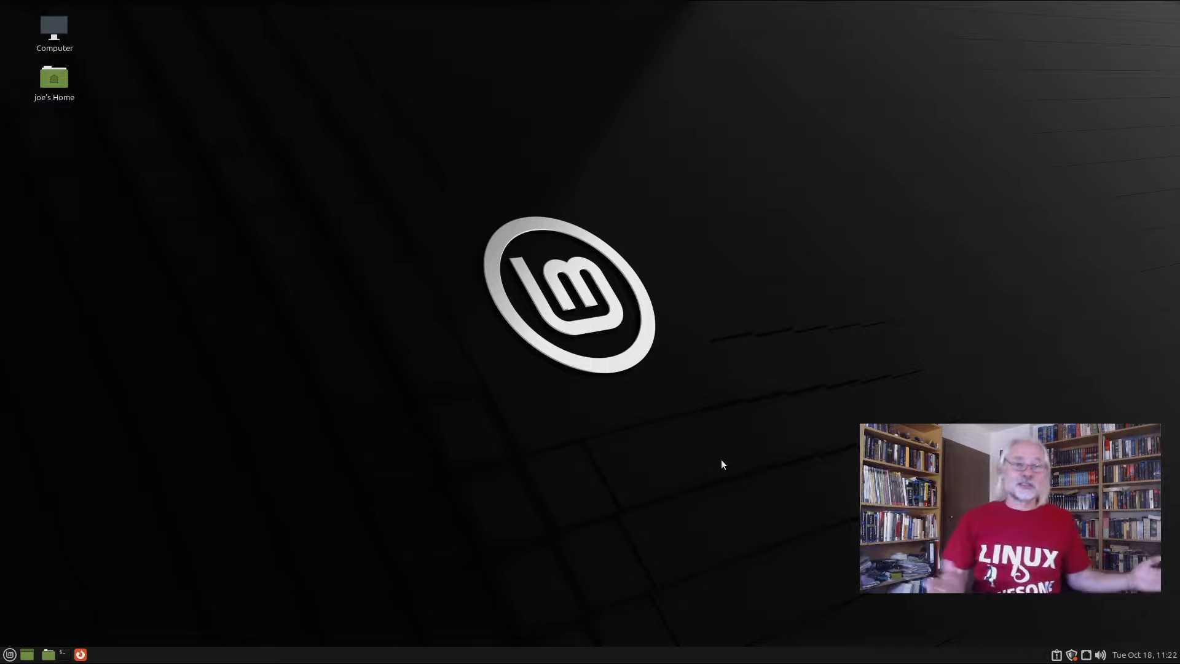